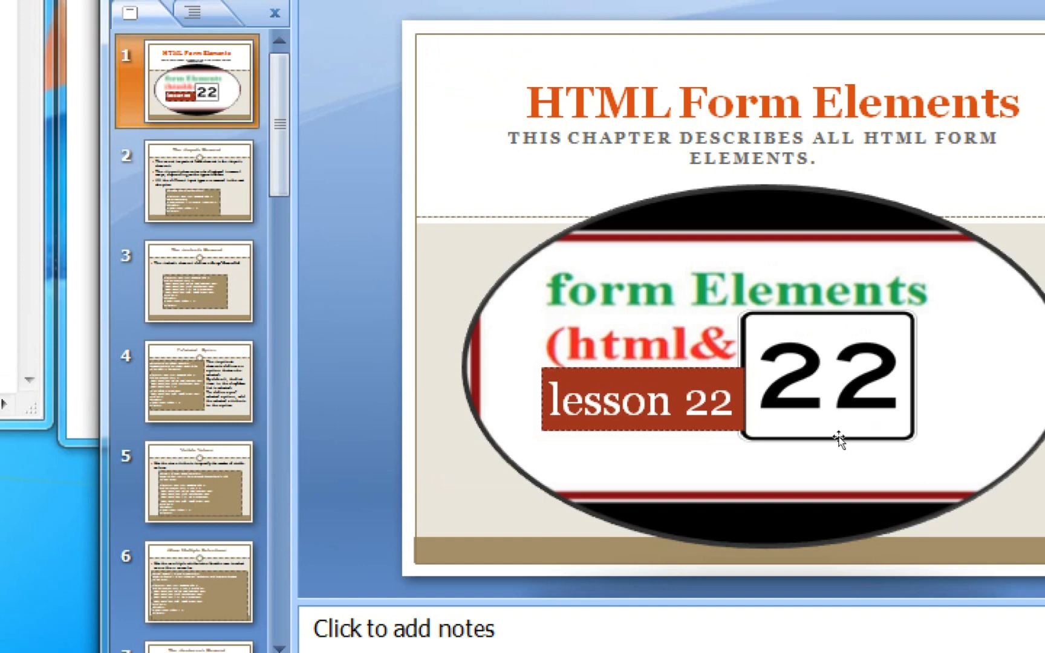
pyautogui.moveTo(586, 326)
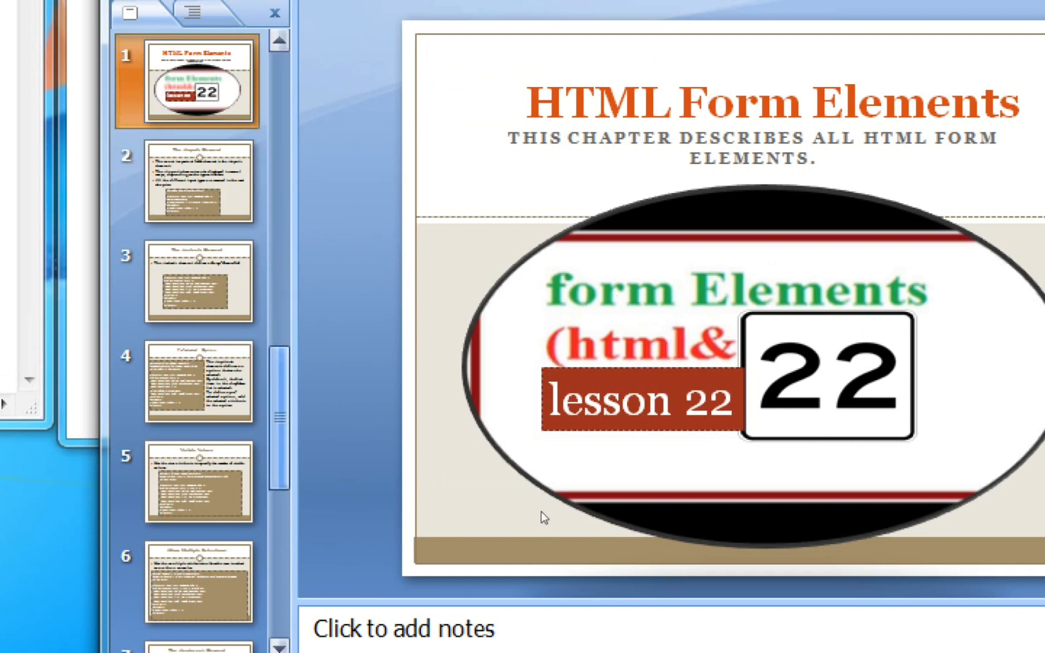
# Scroll the slide pane down to slide 14, 'Today completed topic'.
pyautogui.scroll(-3)
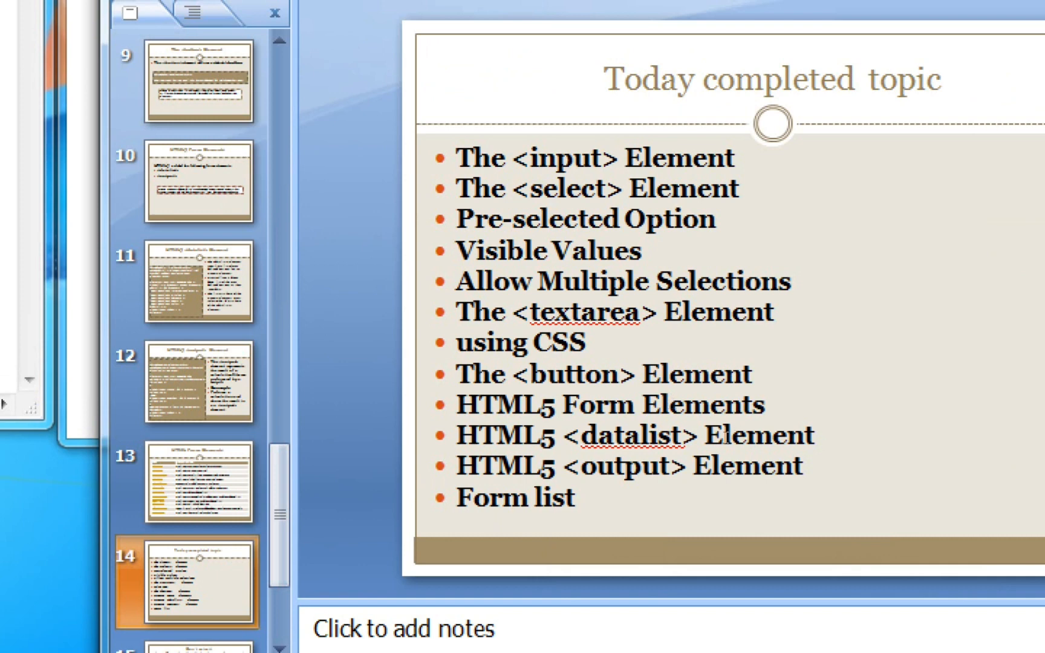
pyautogui.moveTo(723, 438)
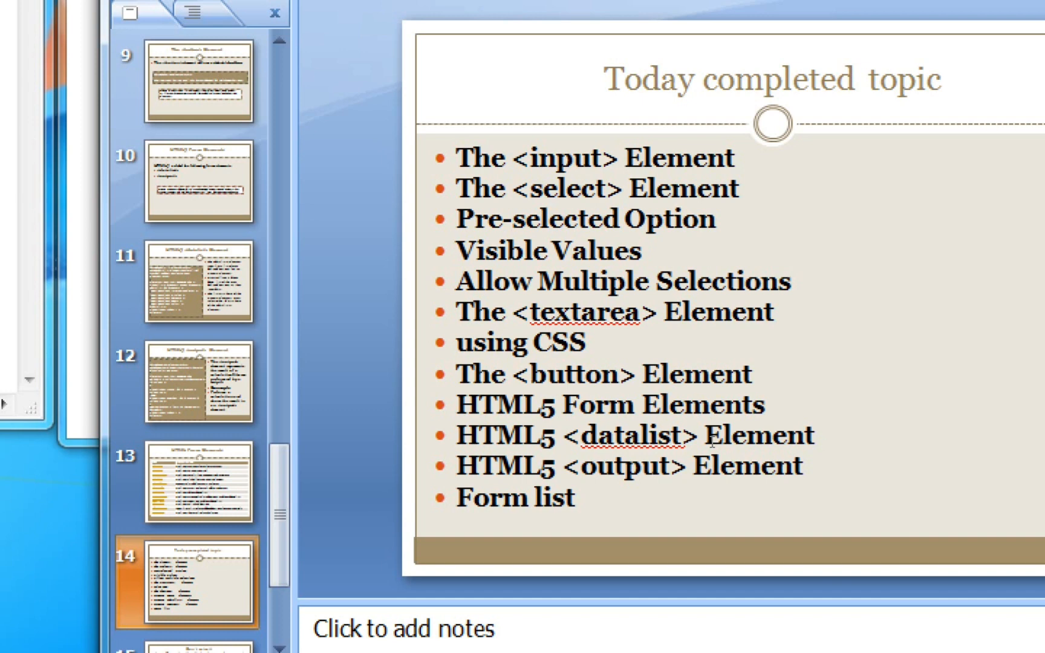
pyautogui.moveTo(722, 559)
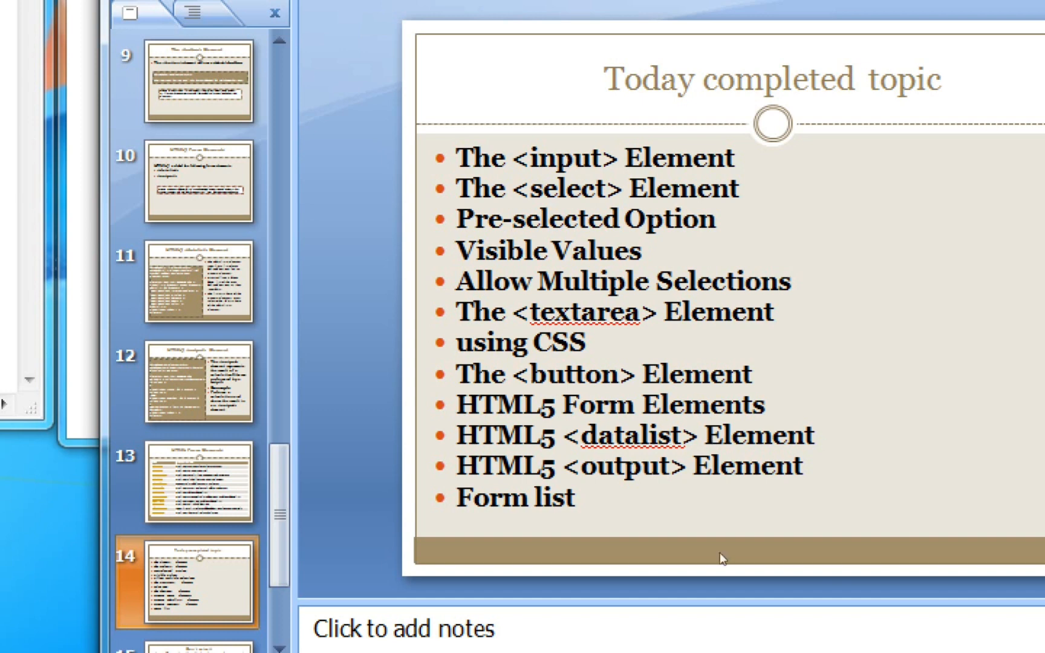
# Switch to forms.html in Notepad and start a new tag on the blank line inside the form.
pyautogui.click(197, 381)
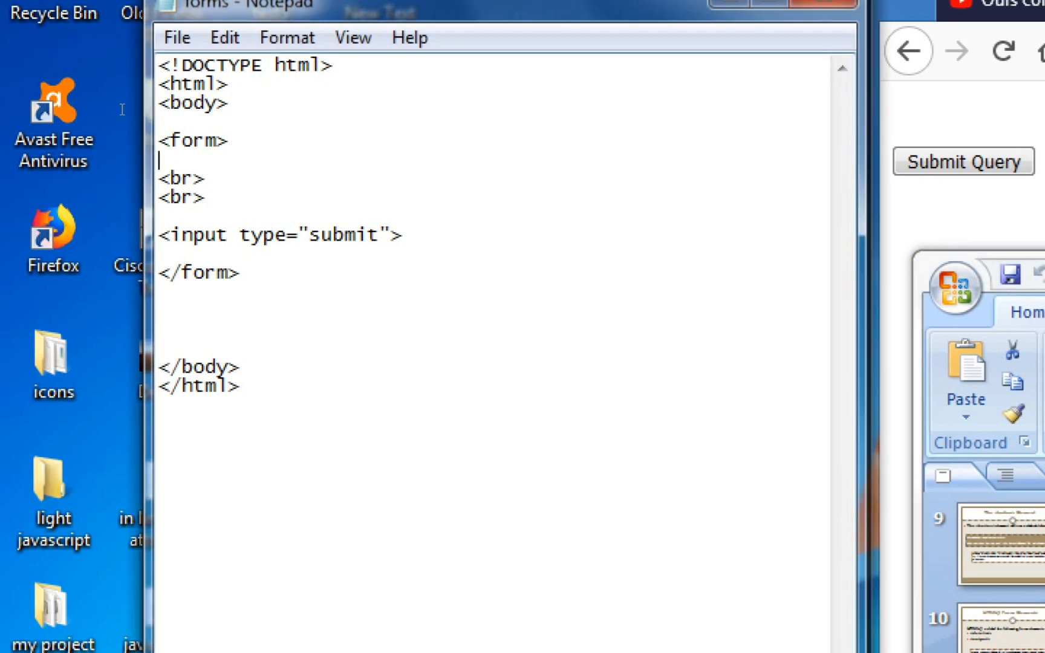
pyautogui.write('<')
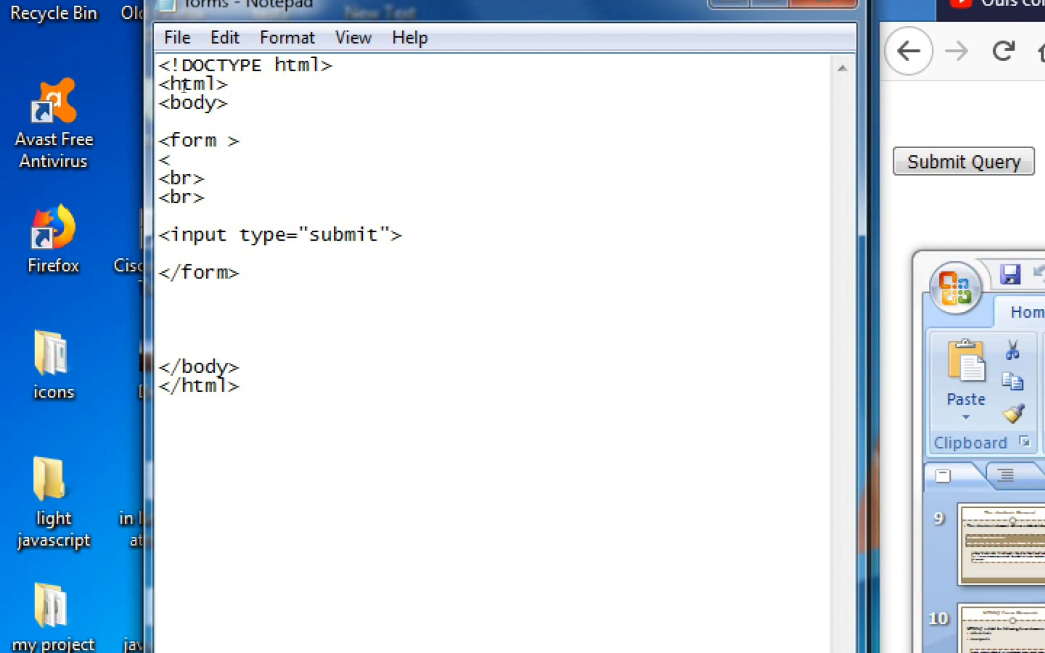
# Begin the form's oninput handler assigning to x.value.
pyautogui.write('on')
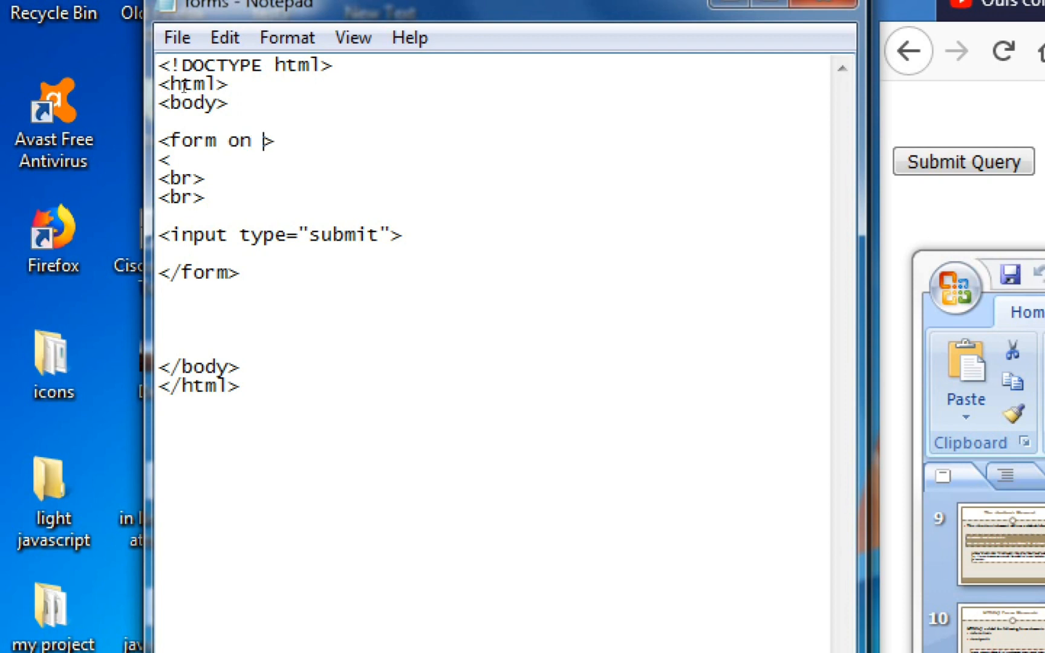
pyautogui.write('input')
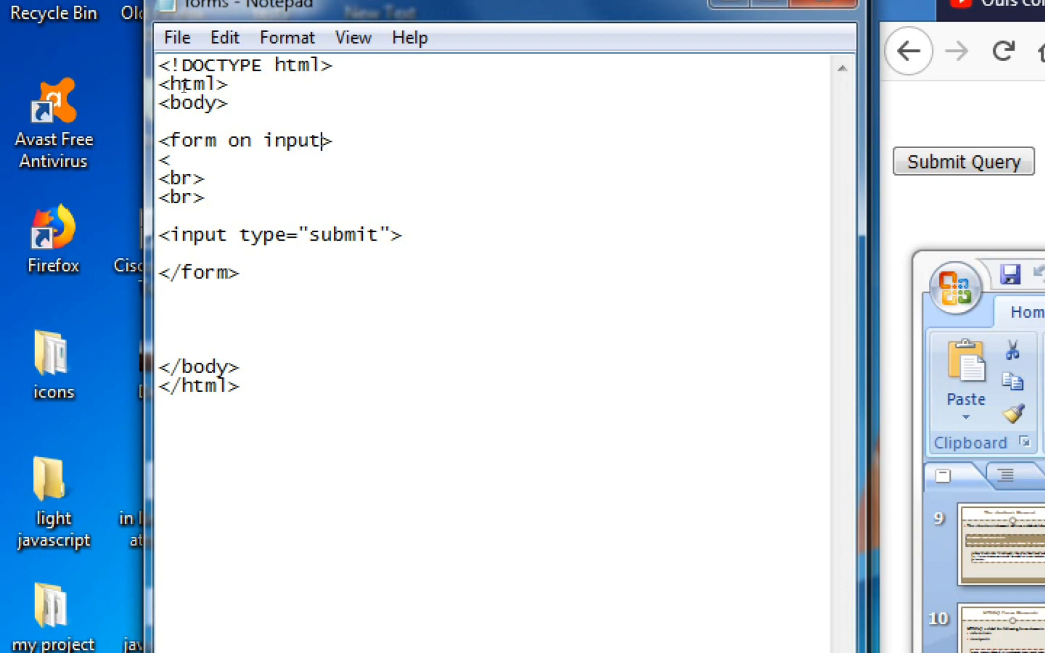
pyautogui.write('="')
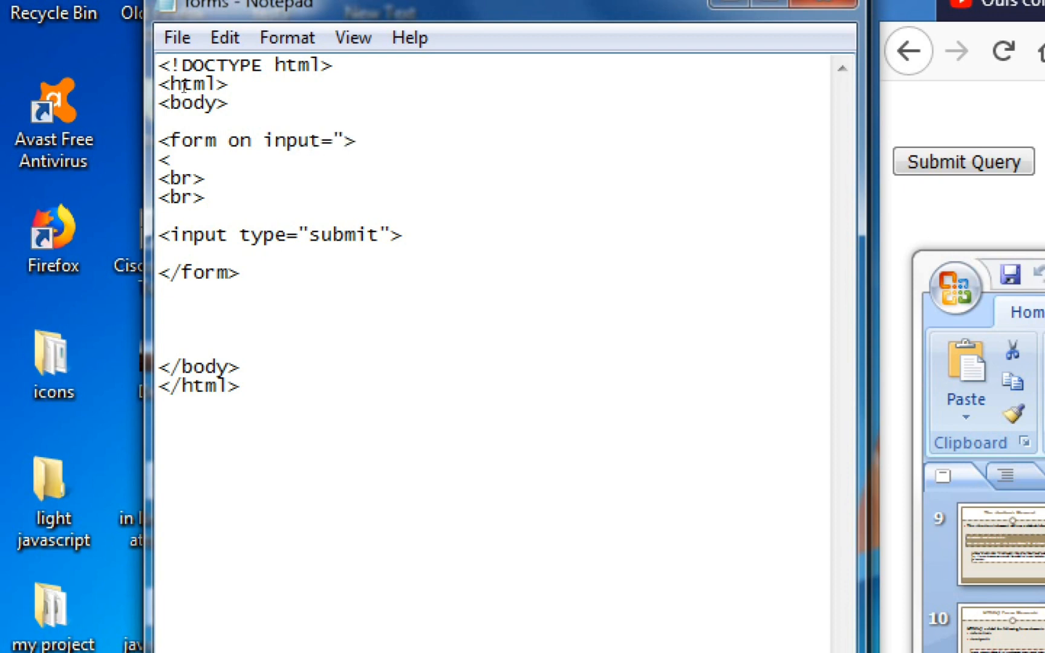
pyautogui.write('x.va')
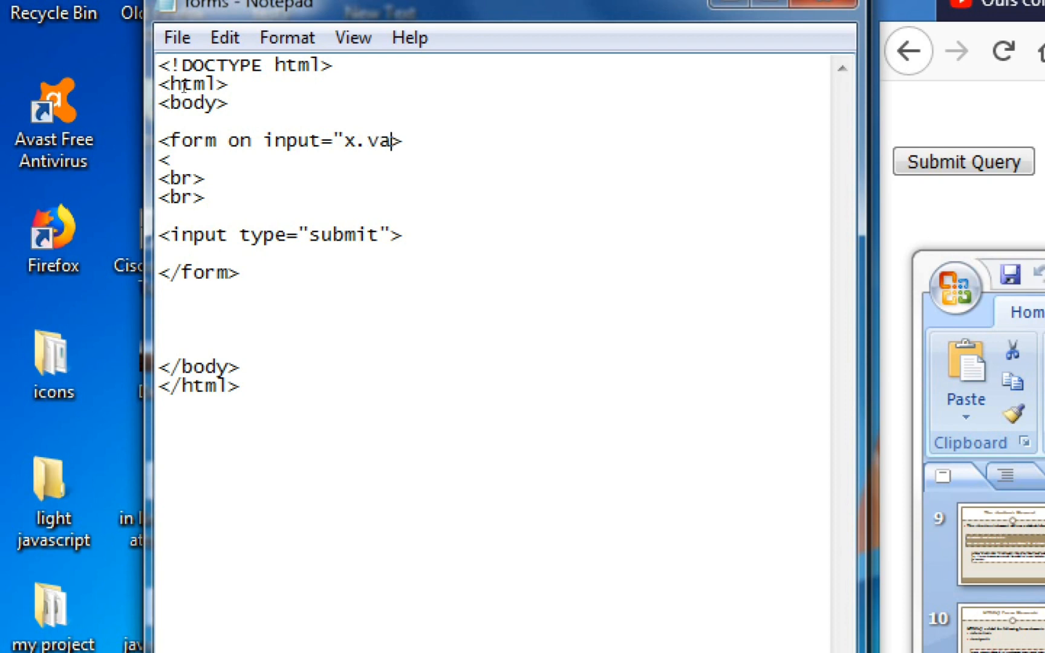
pyautogui.write('ue')
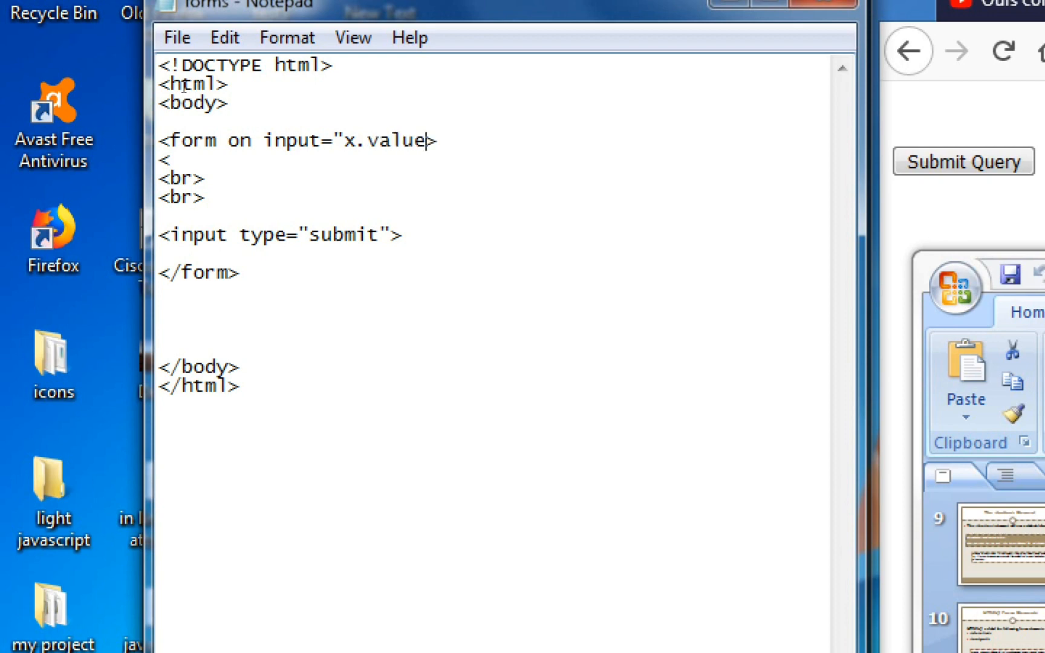
pyautogui.write('=')
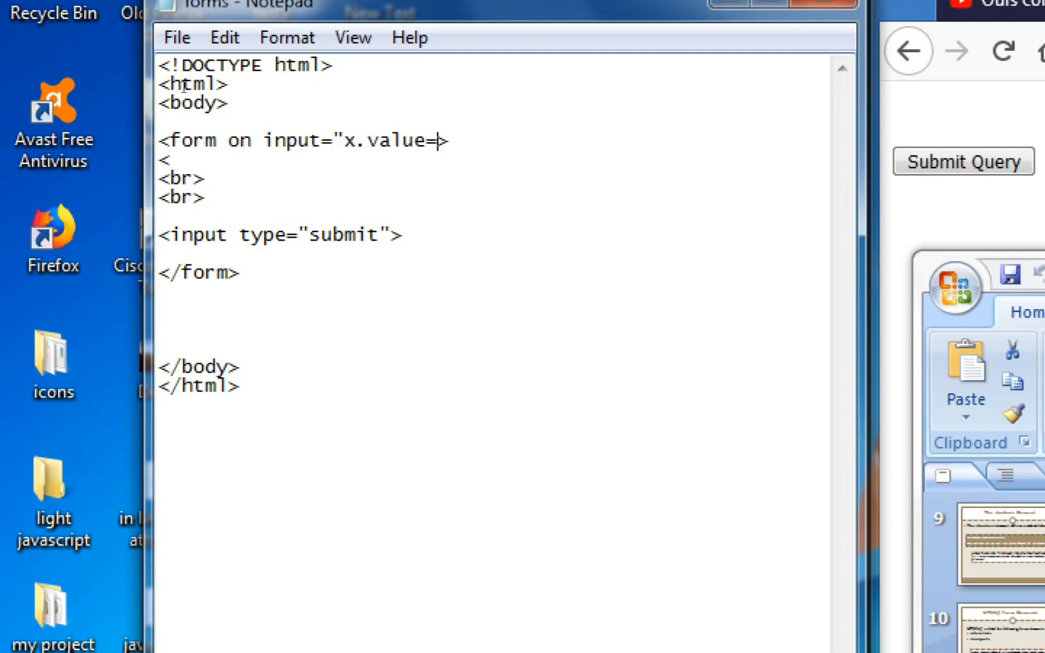
# Write the first operand parseInt(a.value).
pyautogui.write('pa')
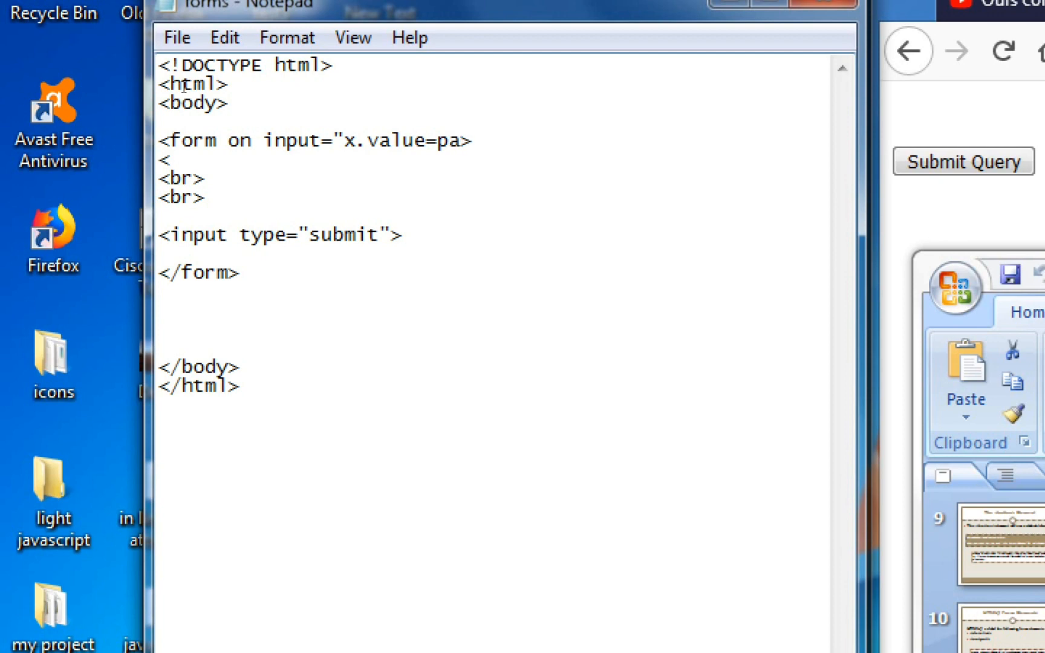
pyautogui.write('rse')
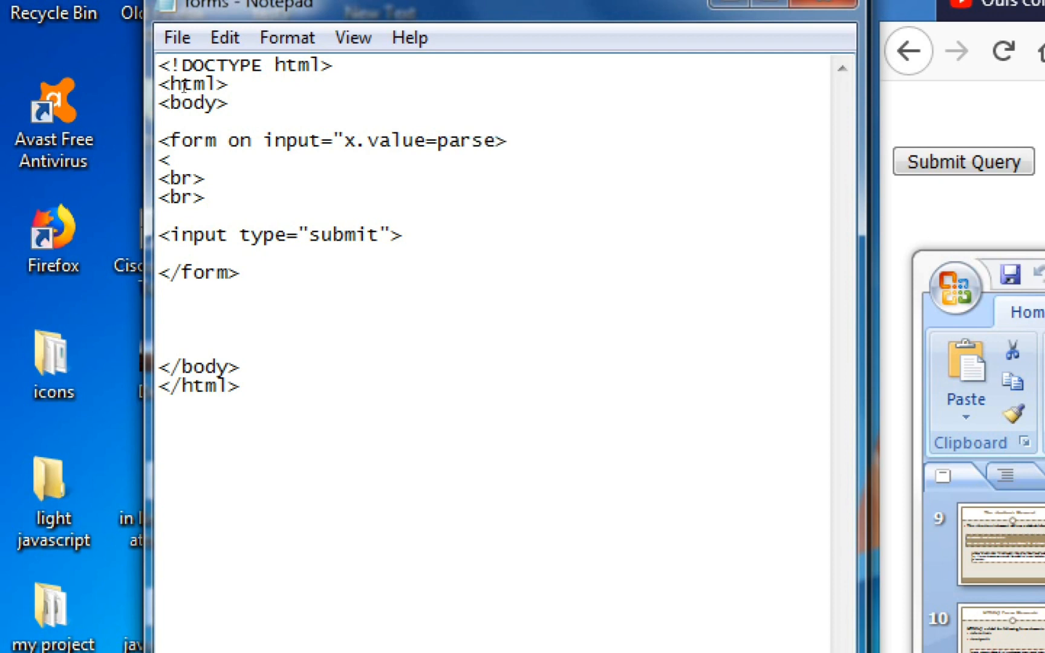
pyautogui.write('Int')
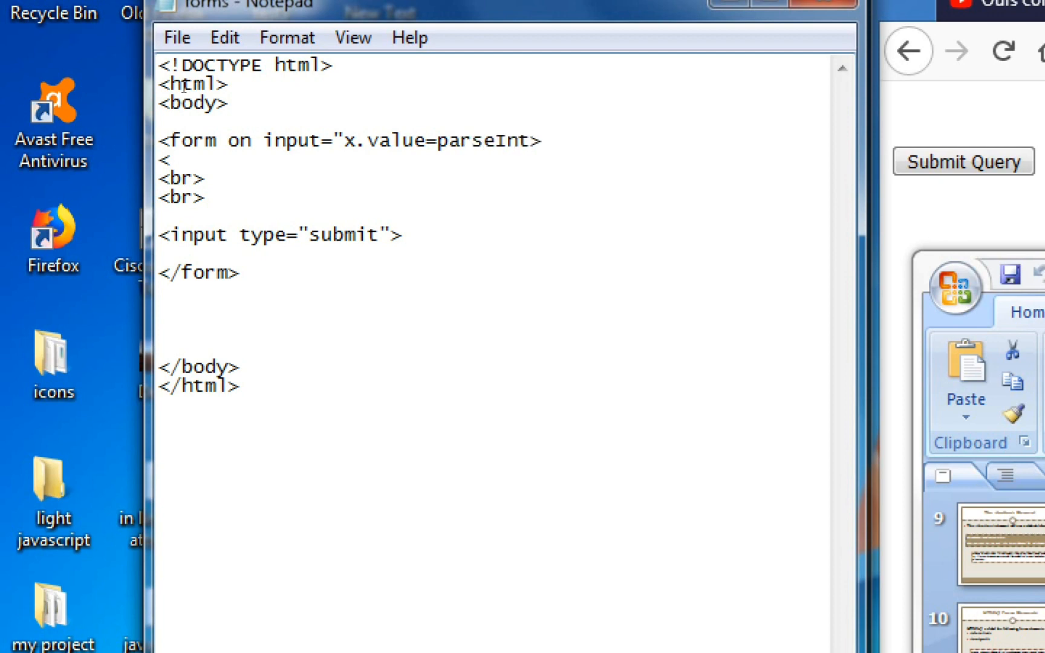
pyautogui.write('(')
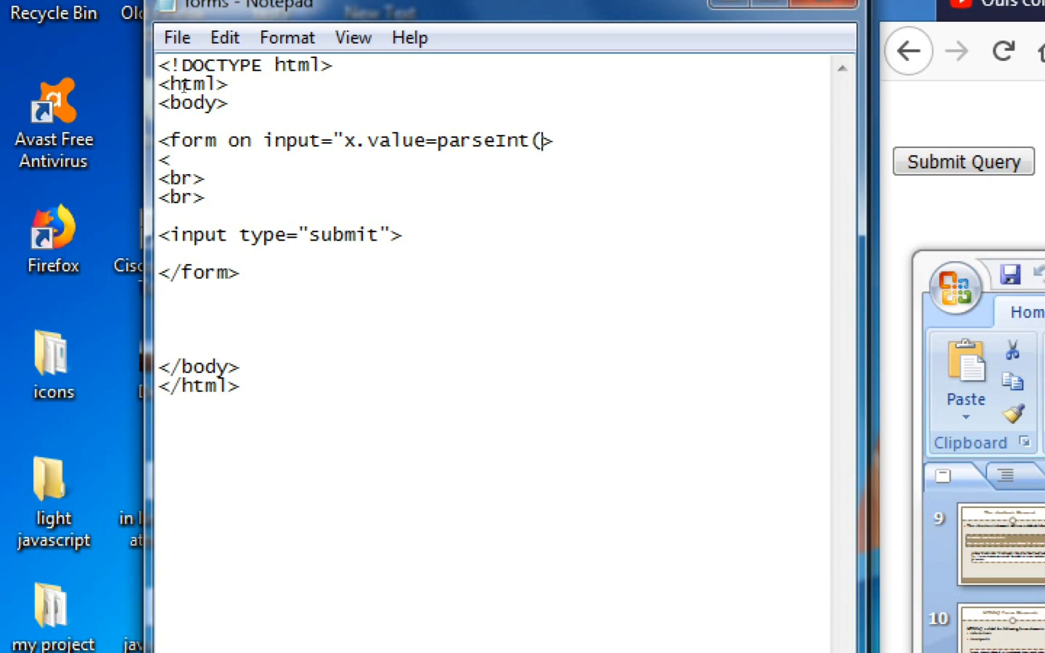
pyautogui.write('a.')
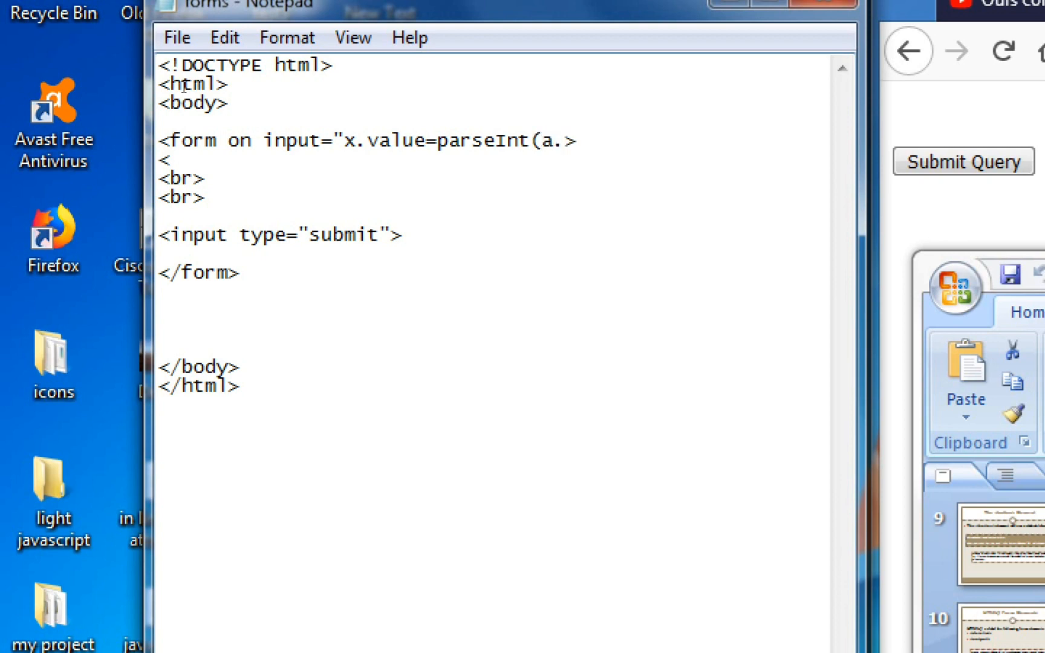
pyautogui.write('value')
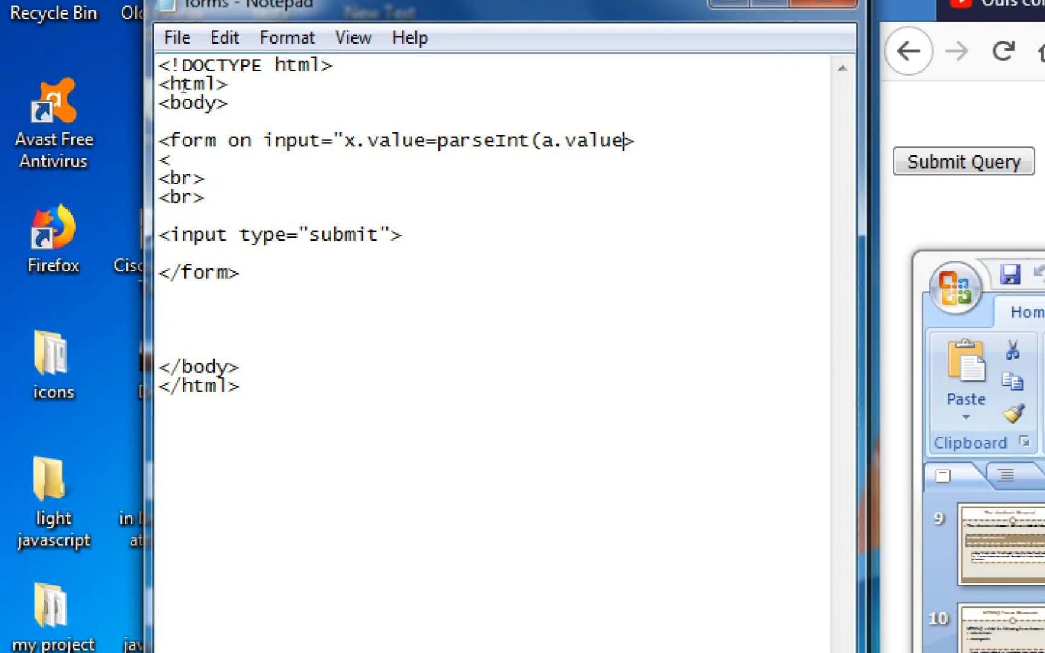
pyautogui.write(')')
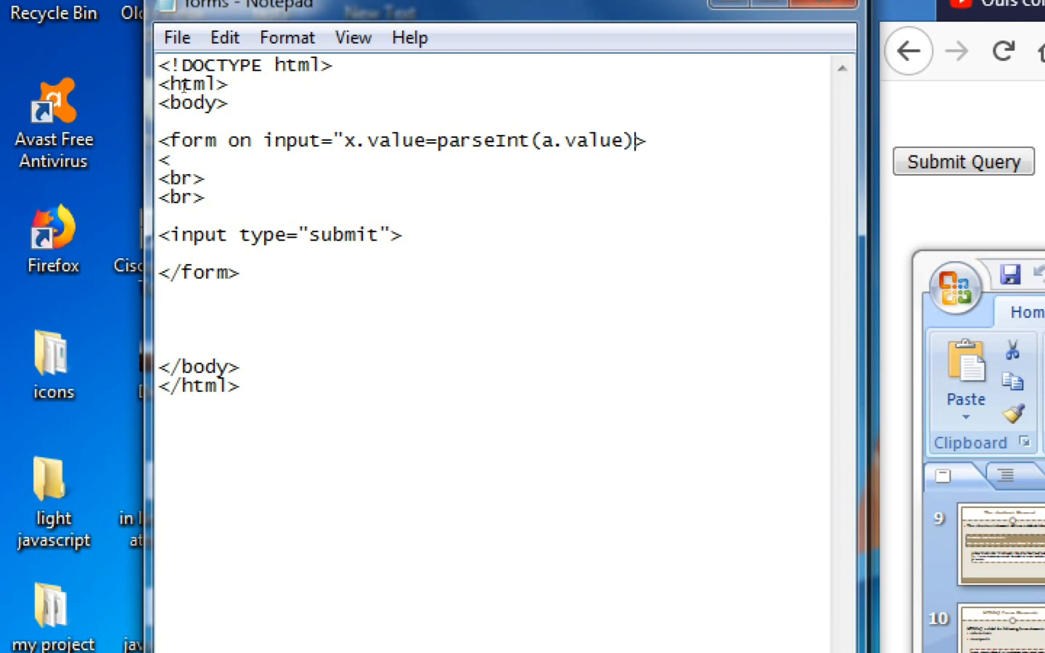
# Add the second operand +parseInt(b.value) to complete the sum expression.
pyautogui.write('+p')
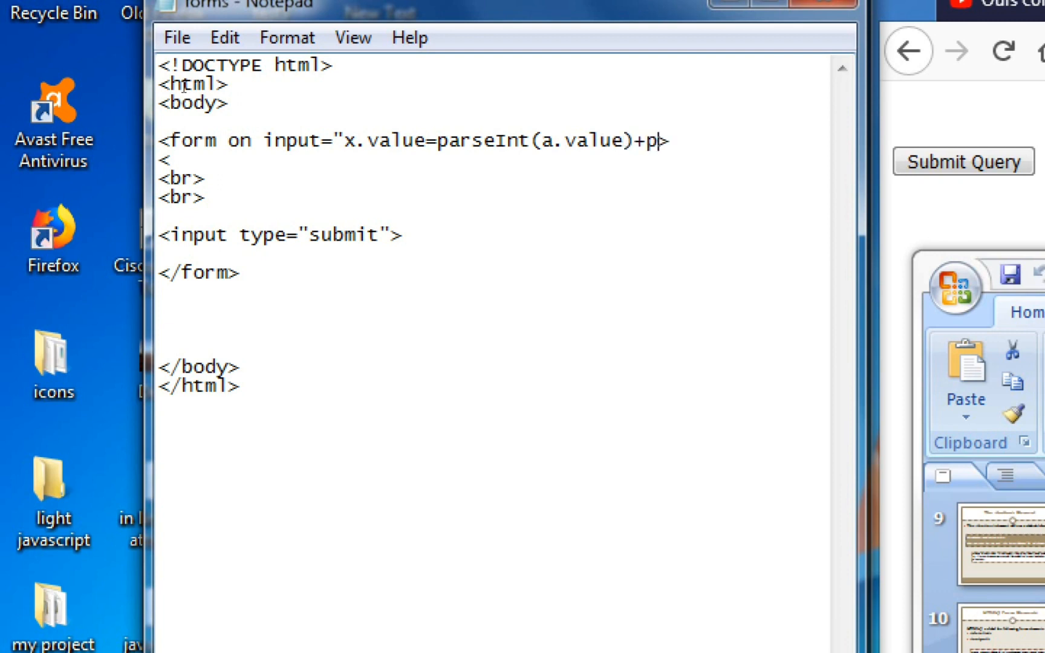
pyautogui.write('are')
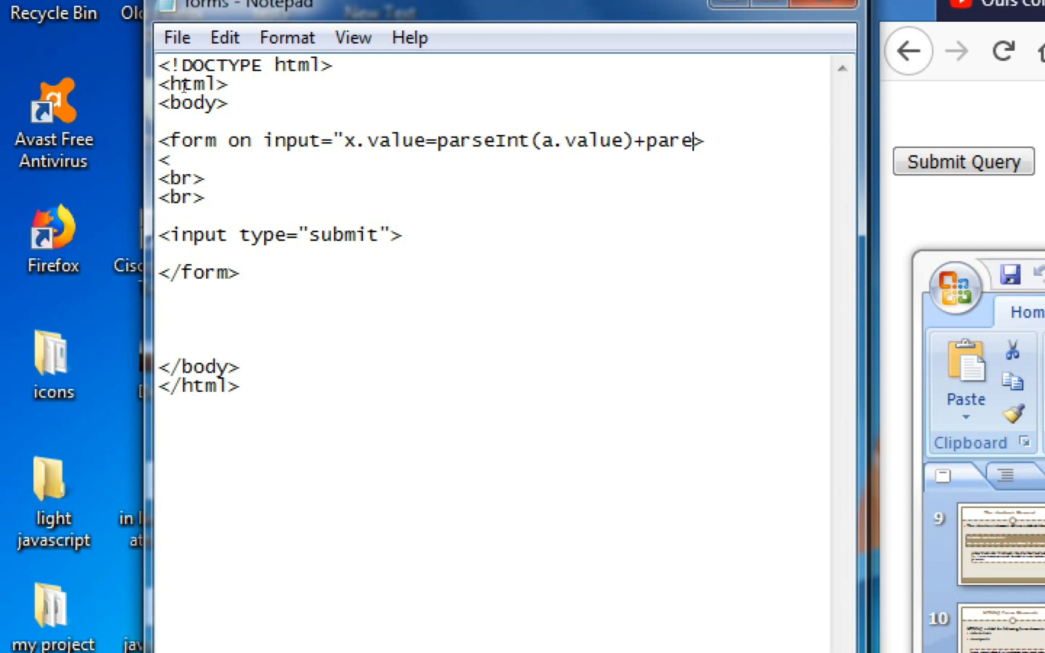
pyautogui.write('se')
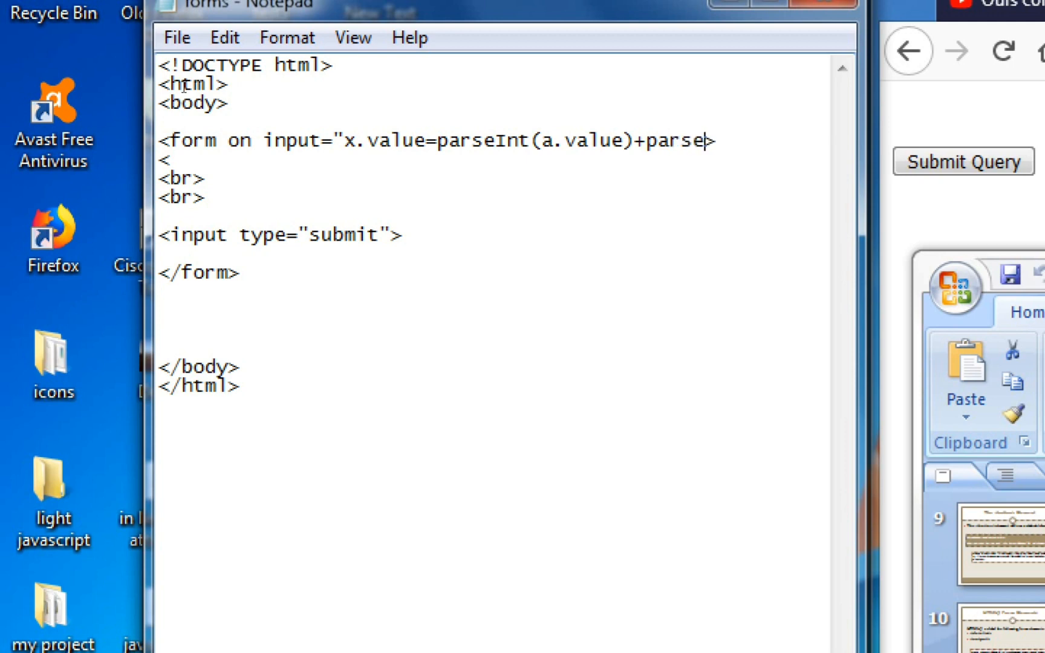
pyautogui.write('Int')
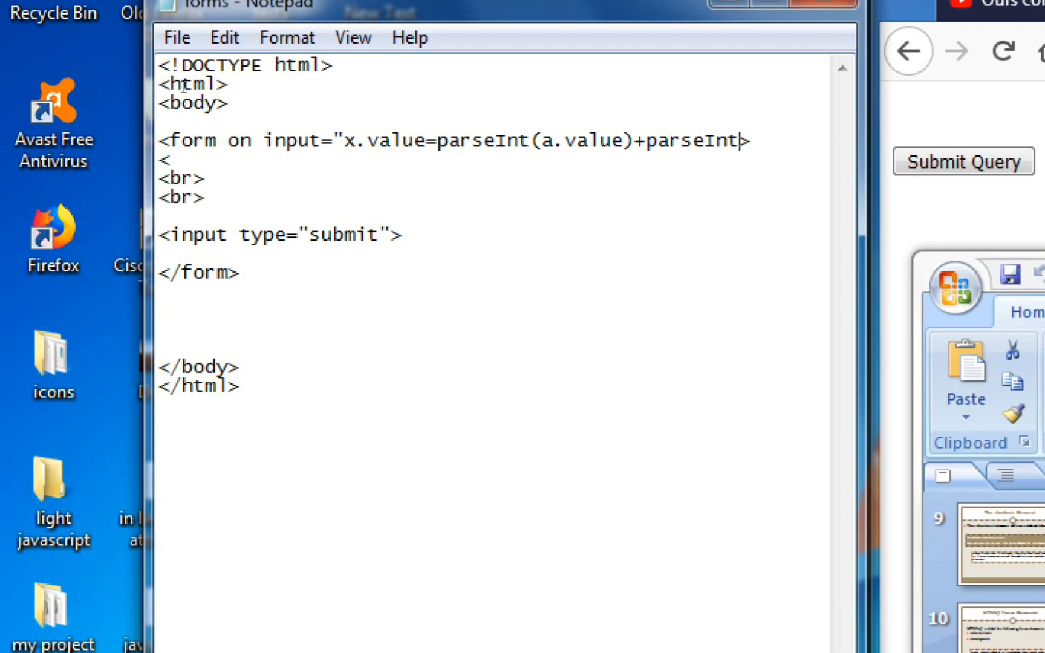
pyautogui.write('(b.value')
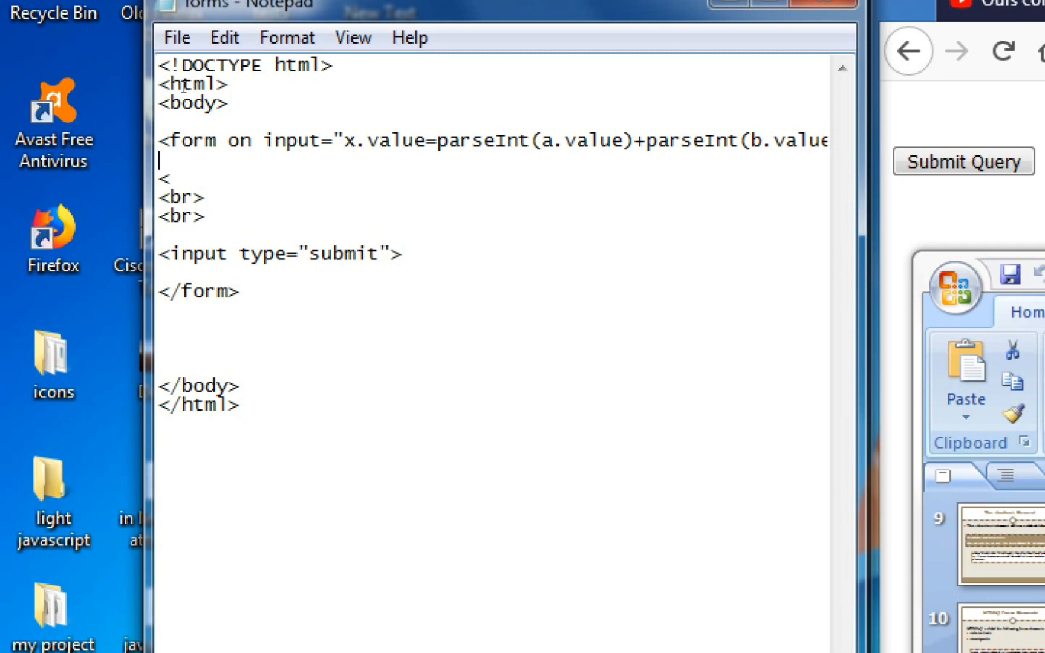
pyautogui.write('0')
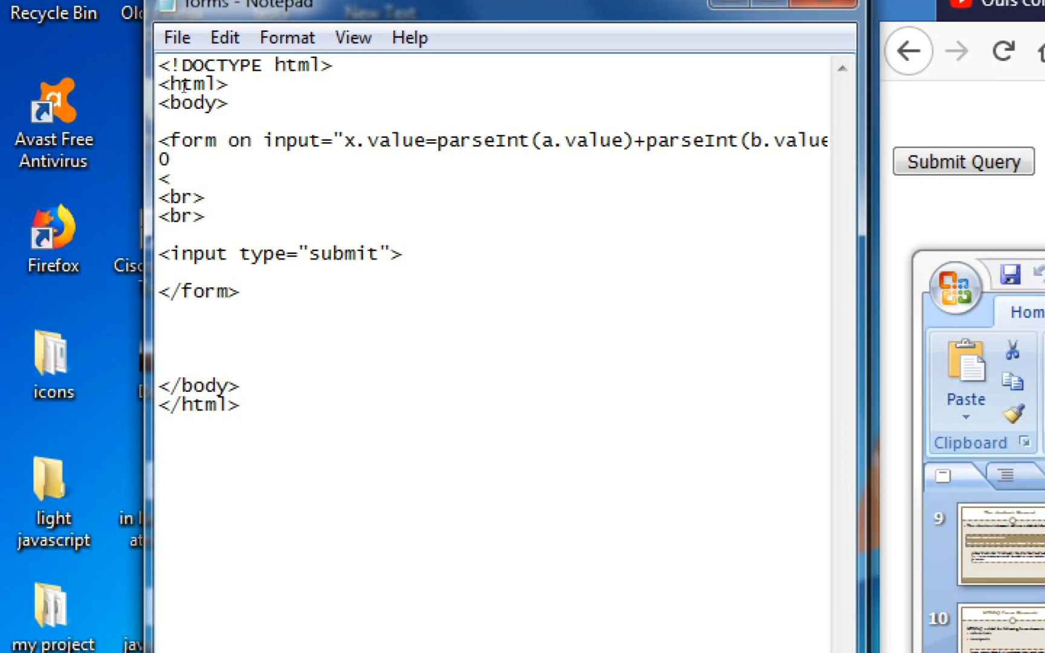
# Start an input tag of type range with id a.
pyautogui.write('i')
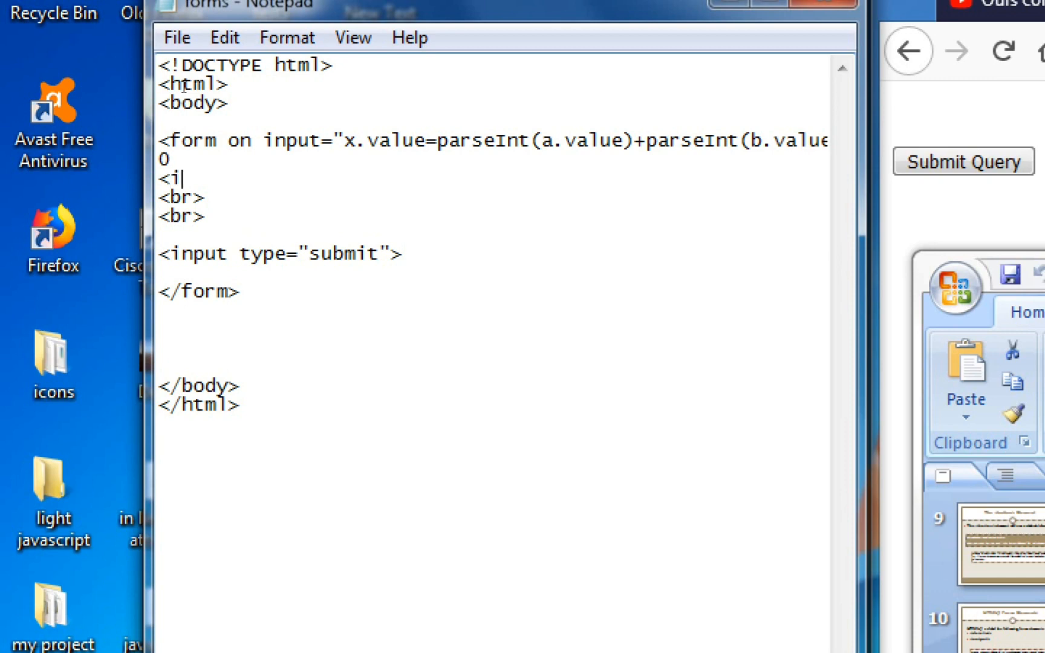
pyautogui.write('nput type')
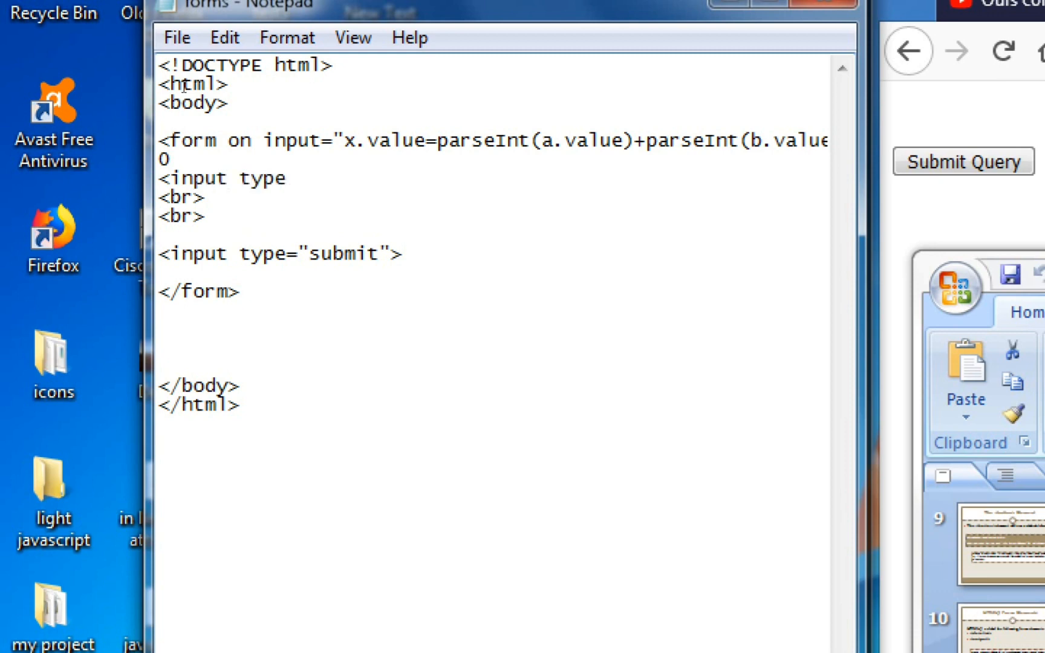
pyautogui.write('"ra')
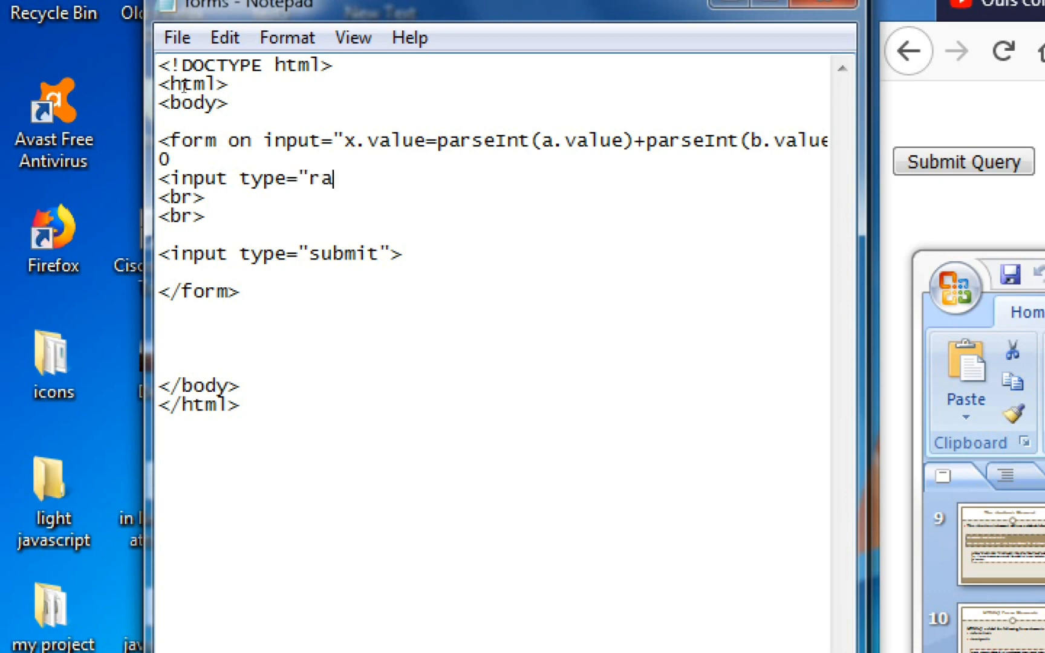
pyautogui.write('nge')
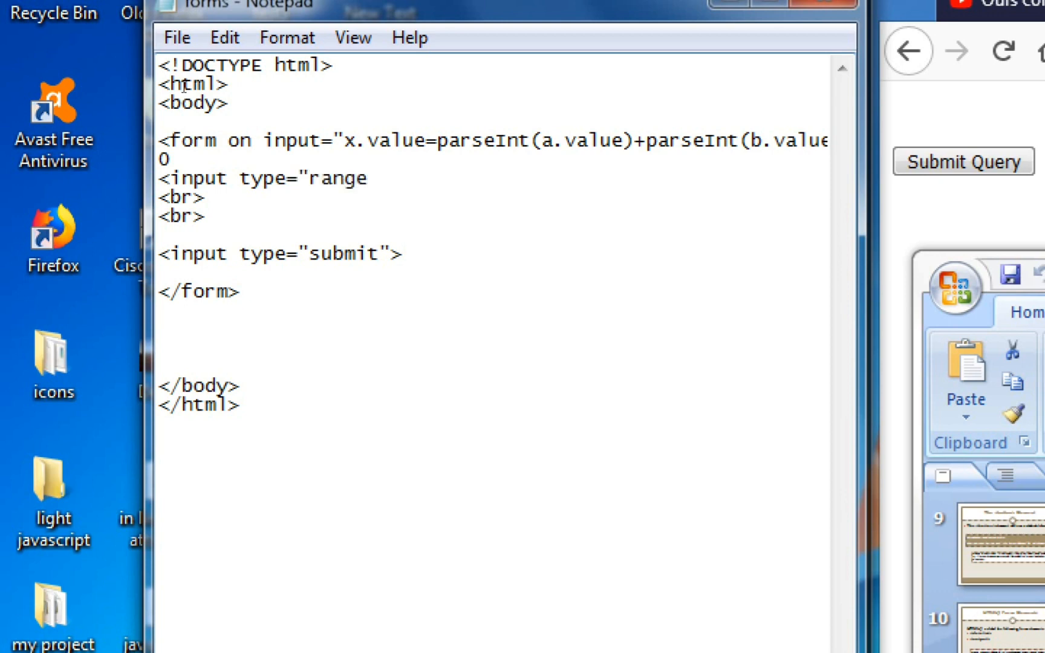
pyautogui.write('"')
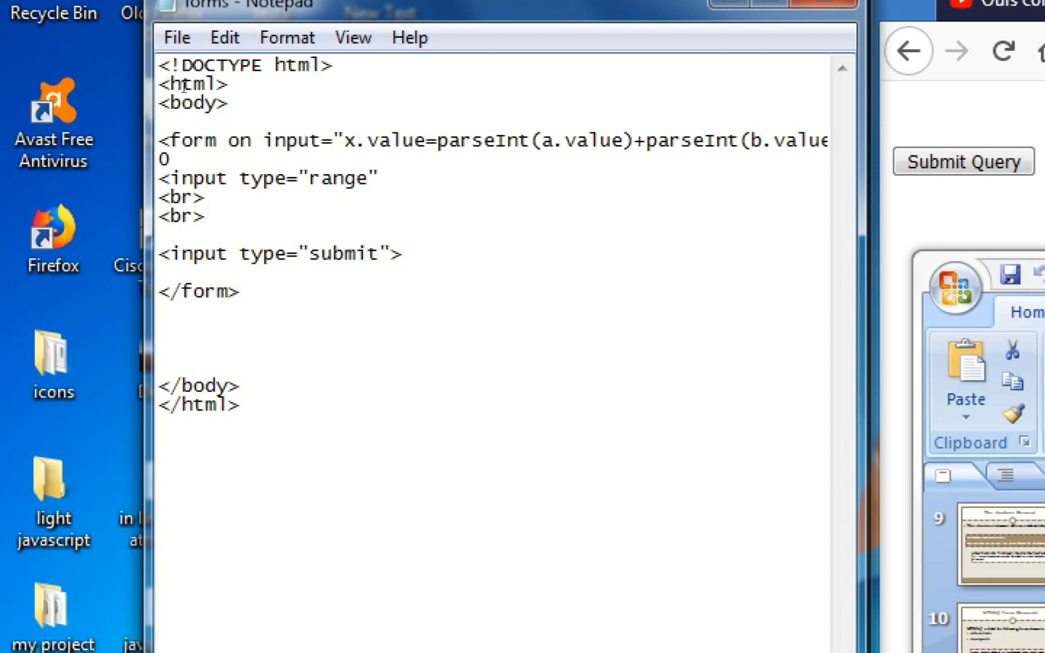
pyautogui.write('id="a')
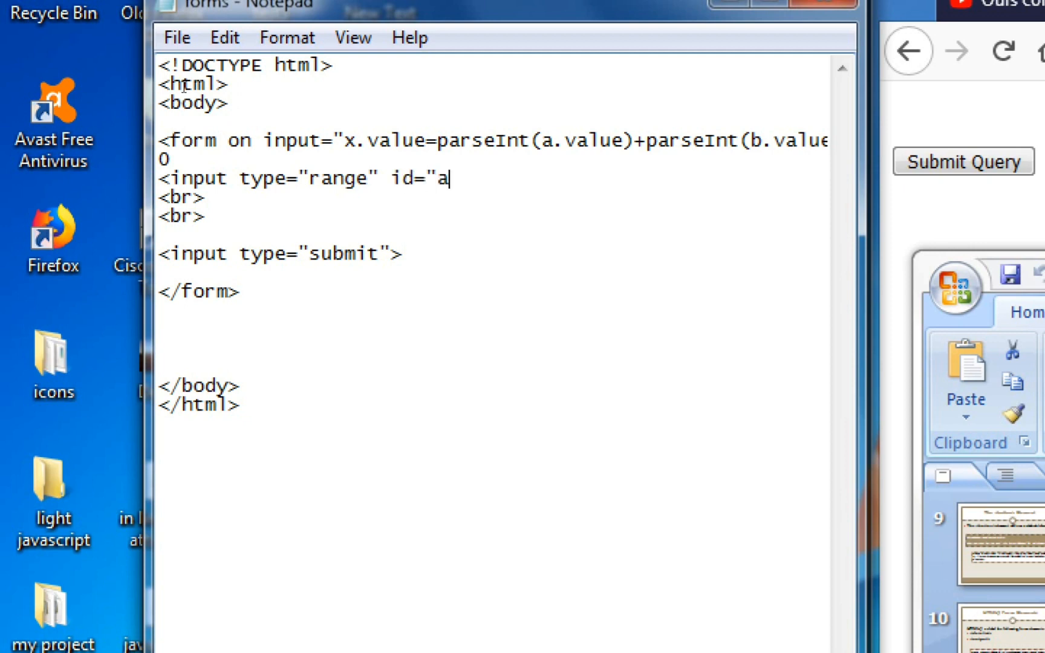
# Give the range slider name a and value 50, then add the text 100+ after it.
pyautogui.write('na')
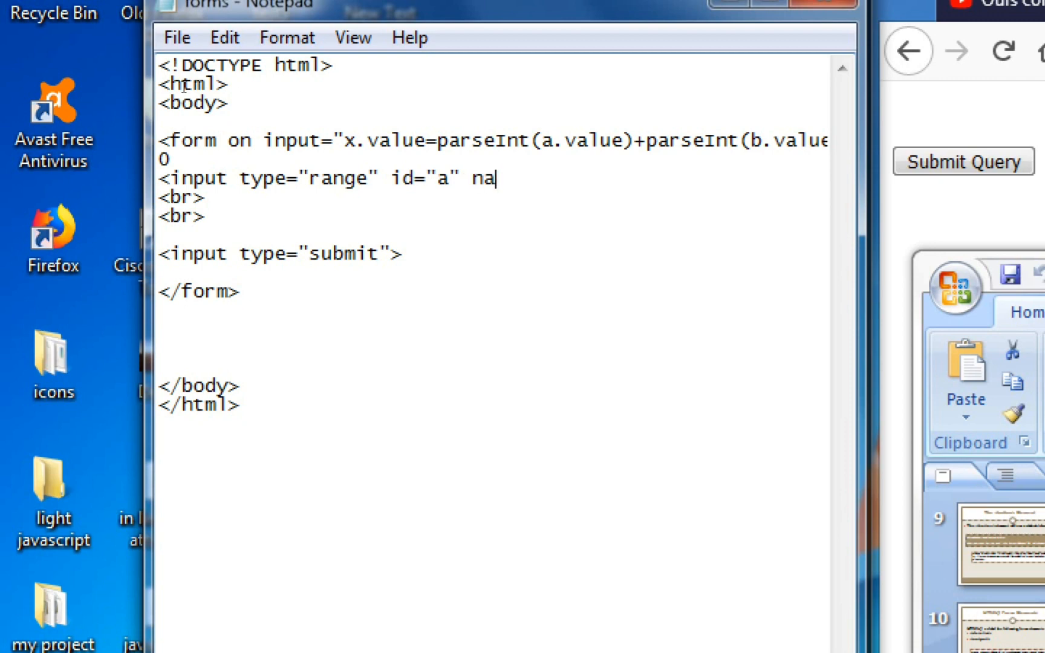
pyautogui.write('me="')
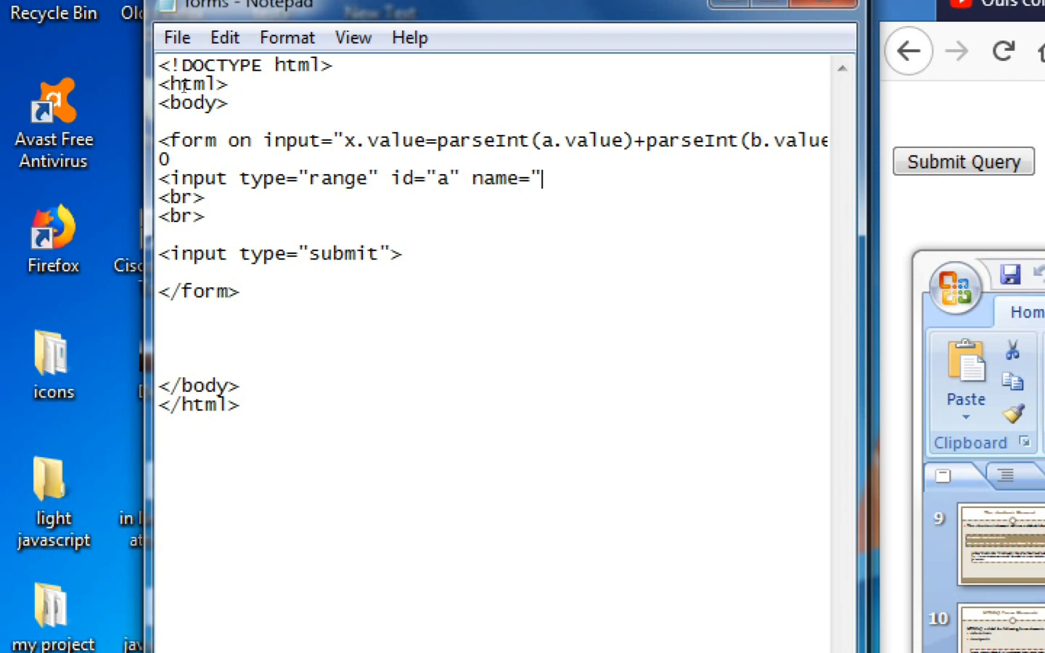
pyautogui.write('a"')
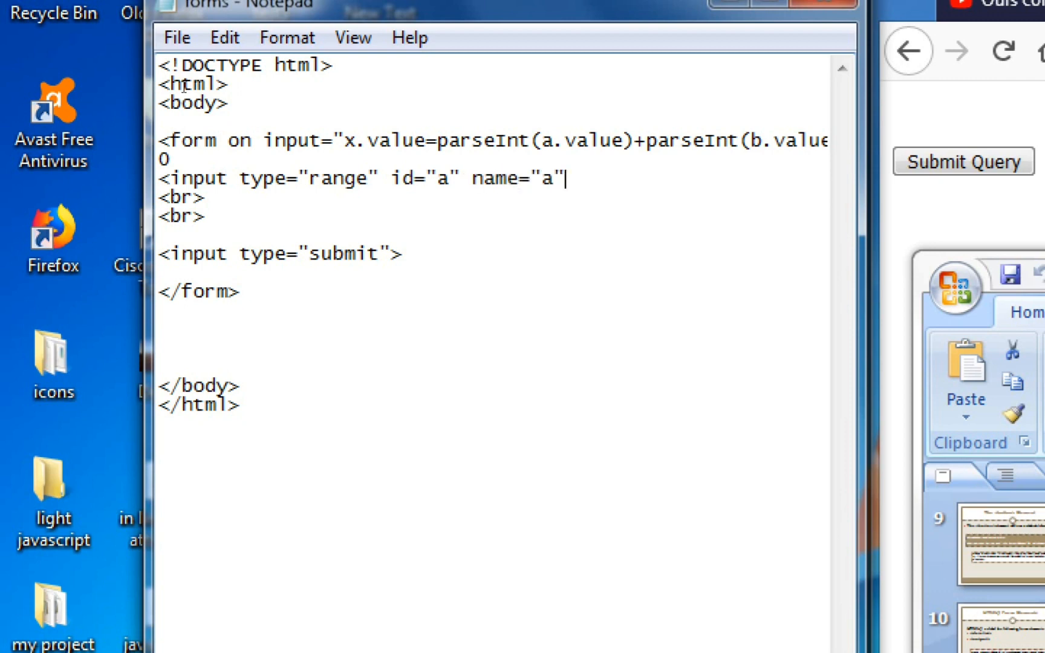
pyautogui.write('val')
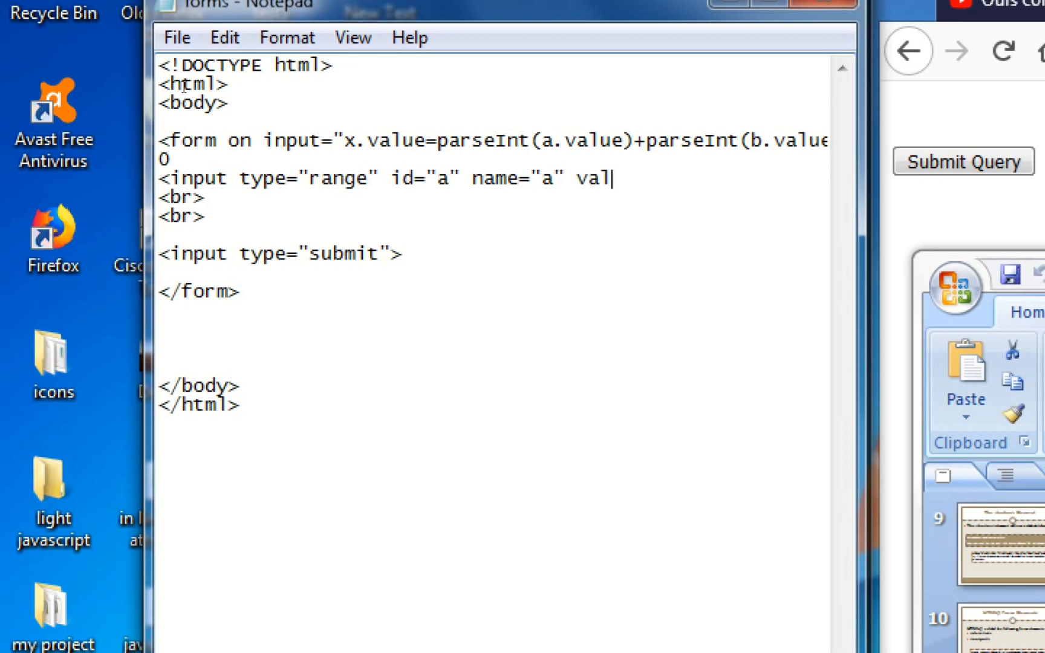
pyautogui.write('ue=')
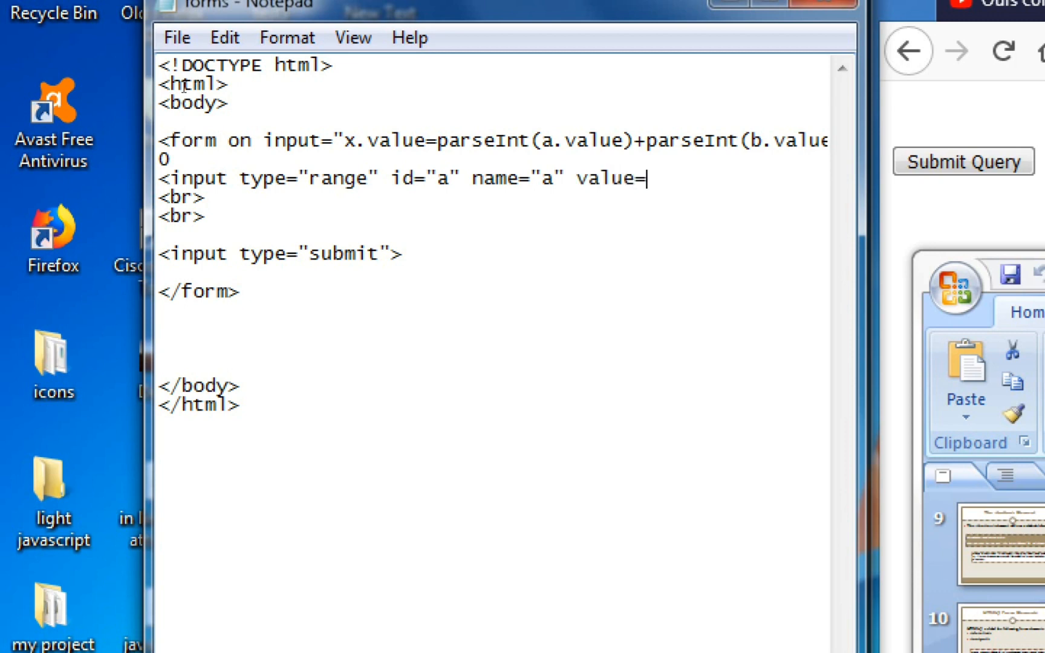
pyautogui.write('"')
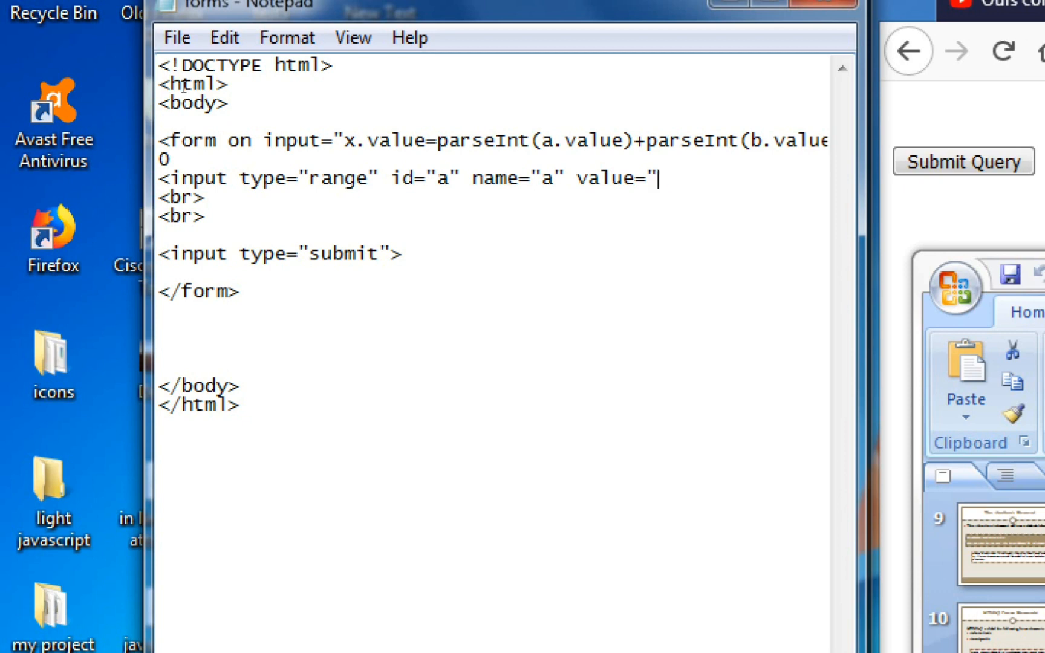
pyautogui.write('50')
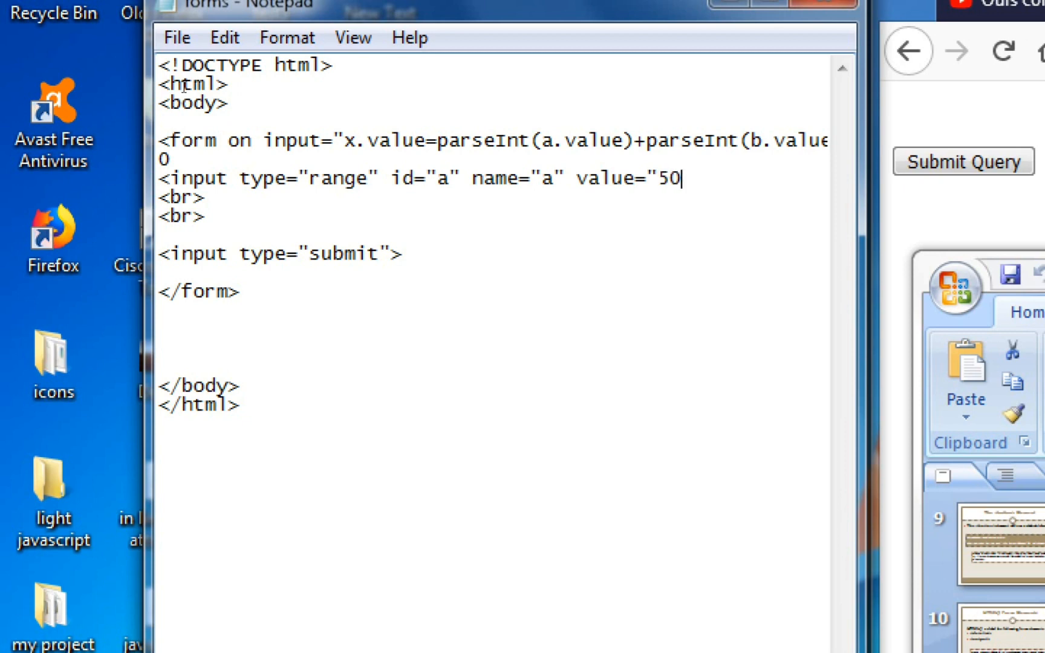
pyautogui.write('">')
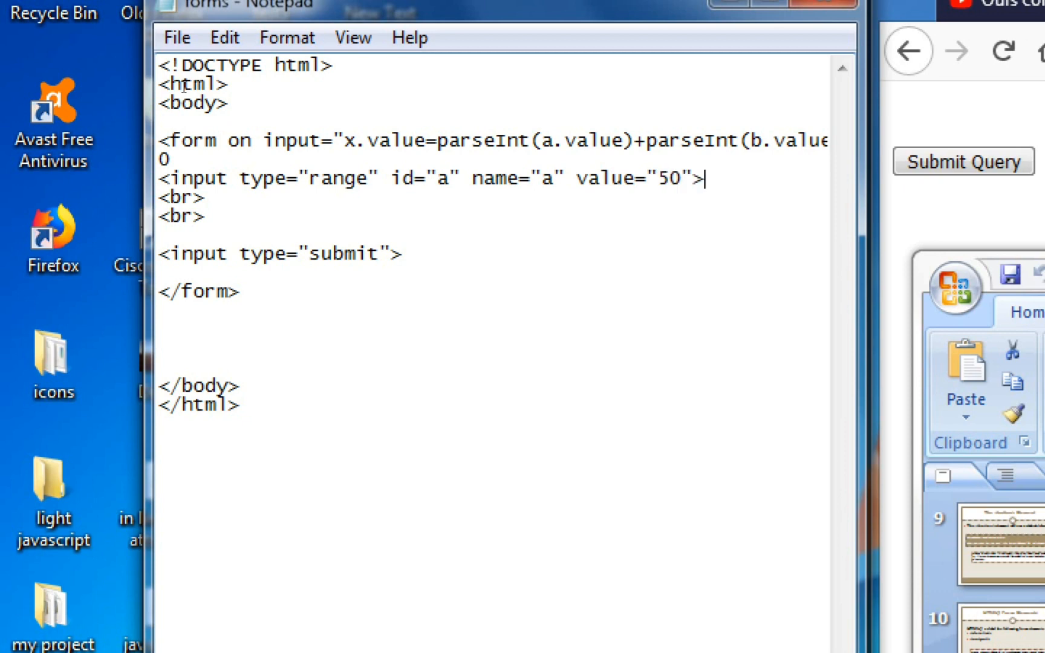
pyautogui.write('1')
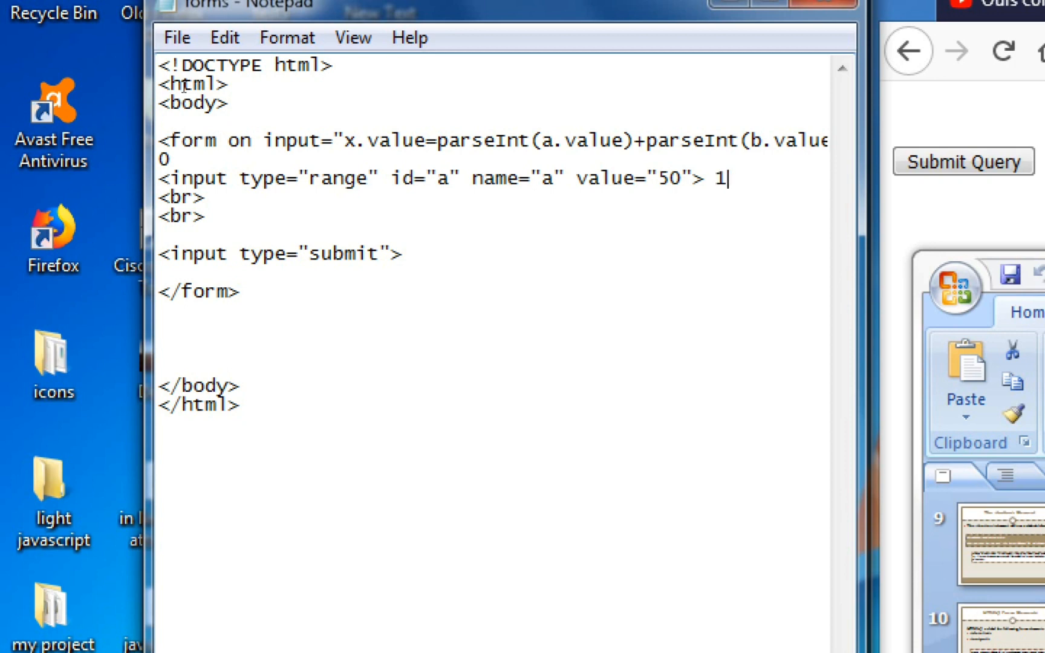
pyautogui.write('00+')
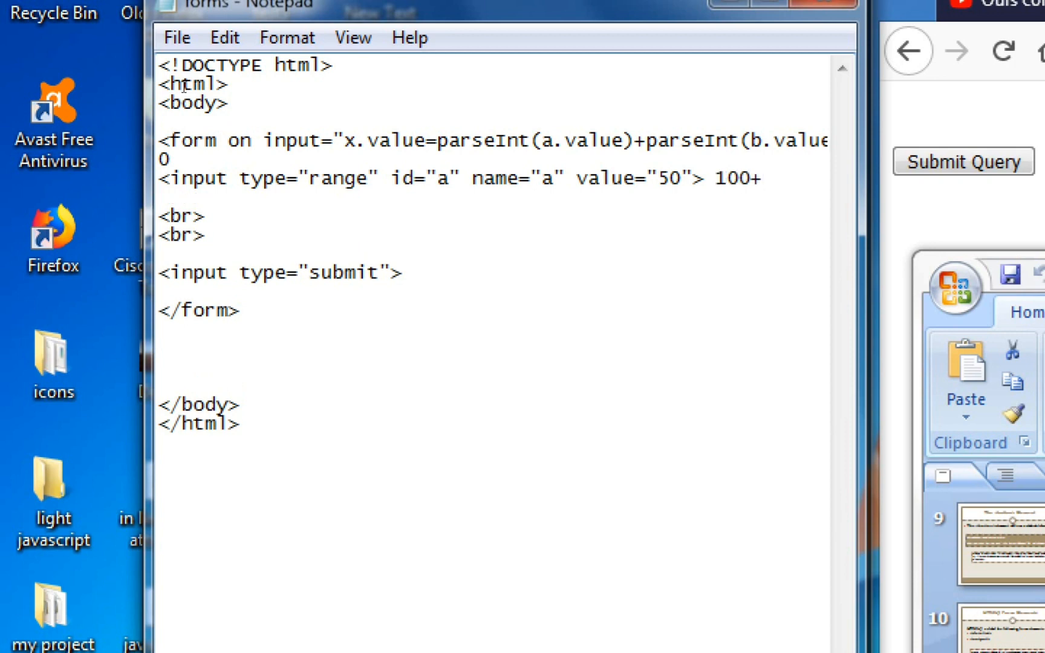
# Add an input of type number with id b.
pyautogui.write('<input')
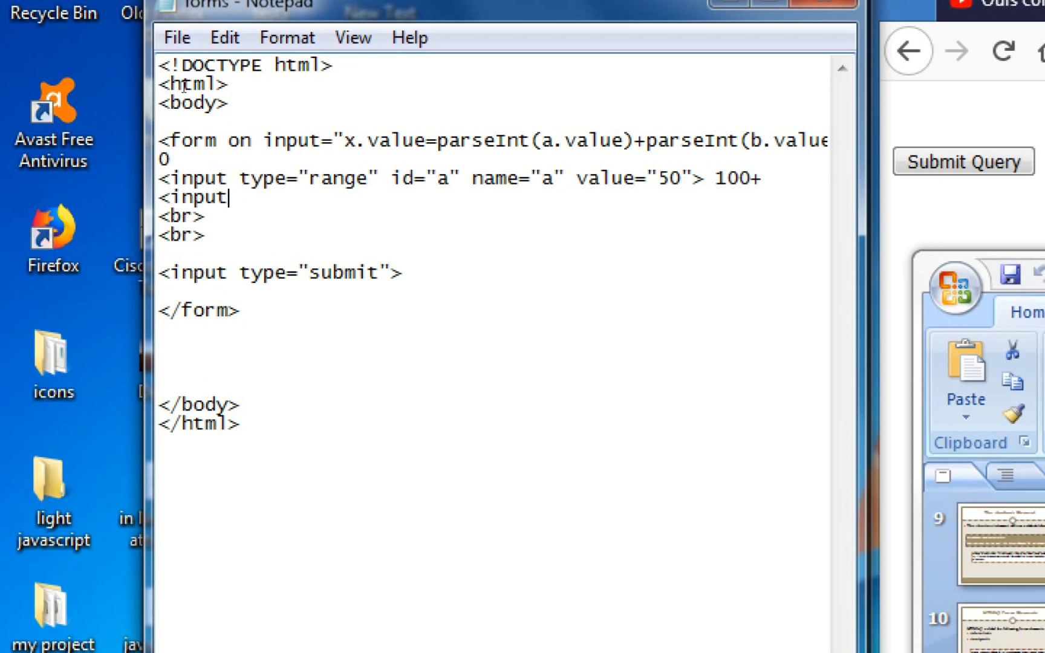
pyautogui.write('ty')
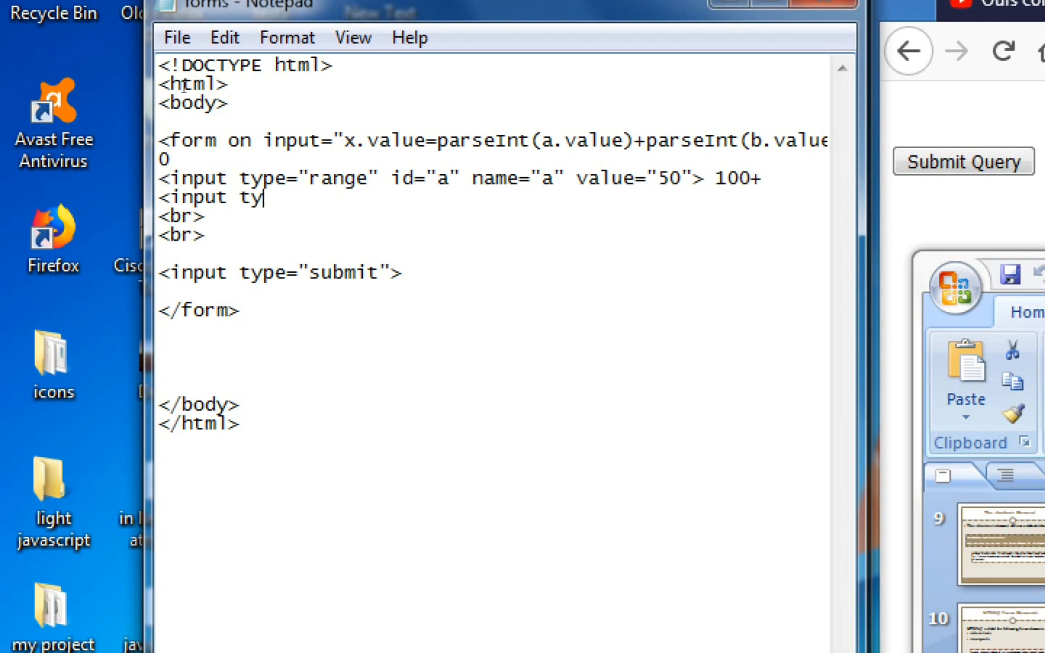
pyautogui.write('pe')
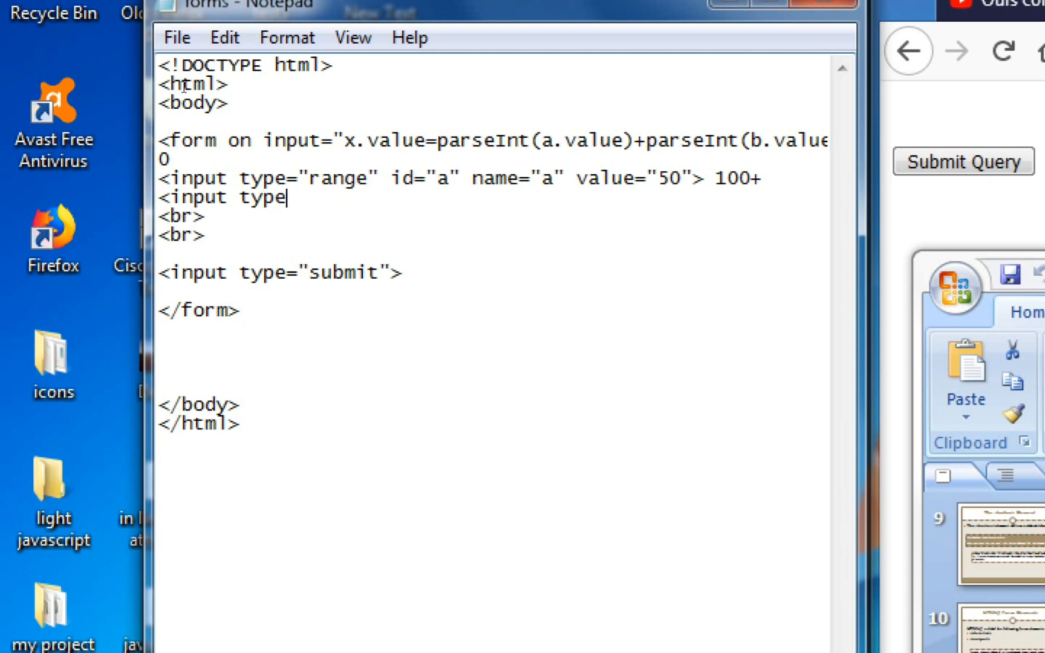
pyautogui.write('"n')
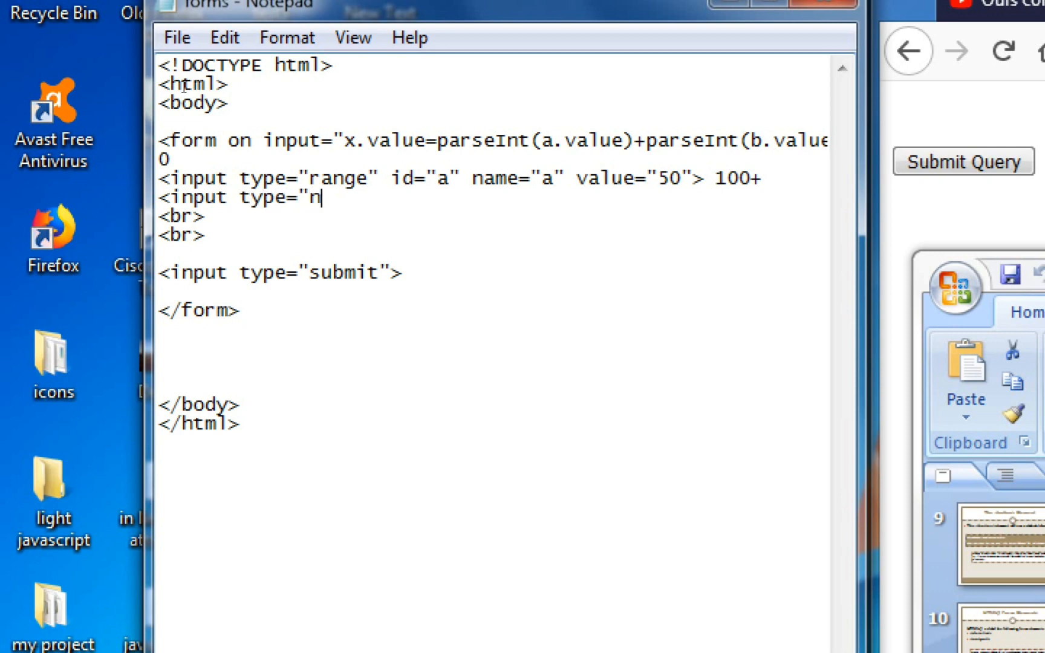
pyautogui.write('umber')
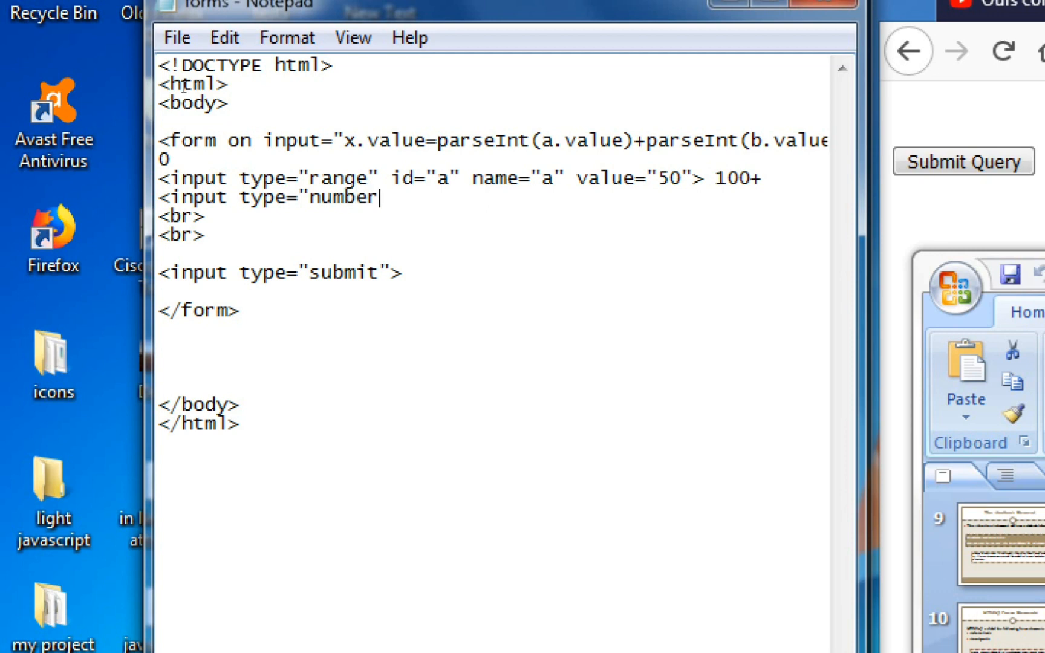
pyautogui.write('"')
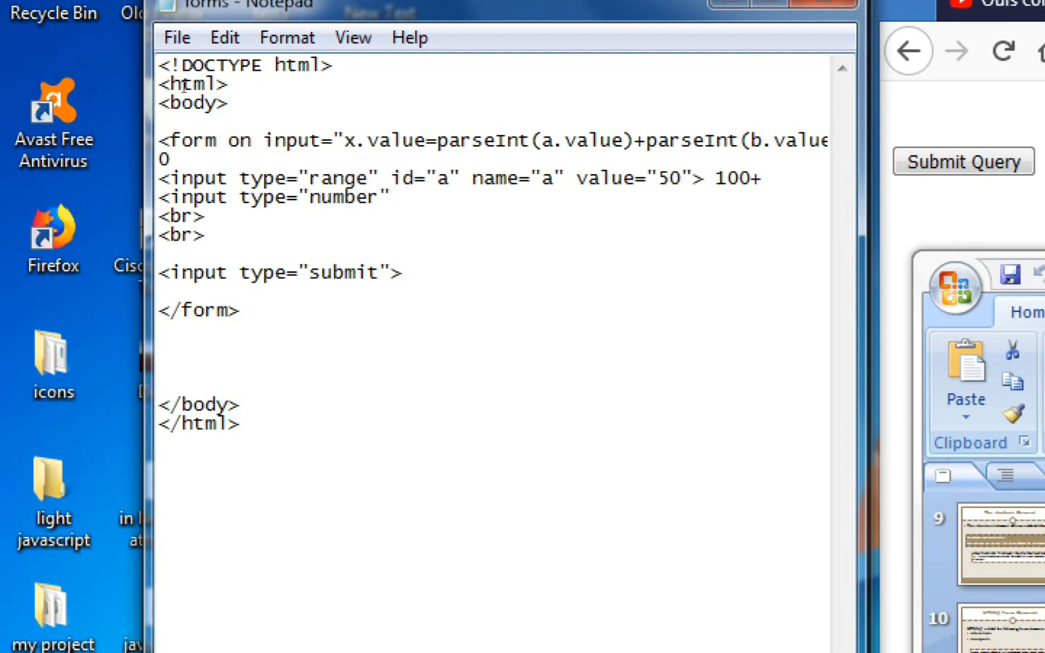
pyautogui.write('id=')
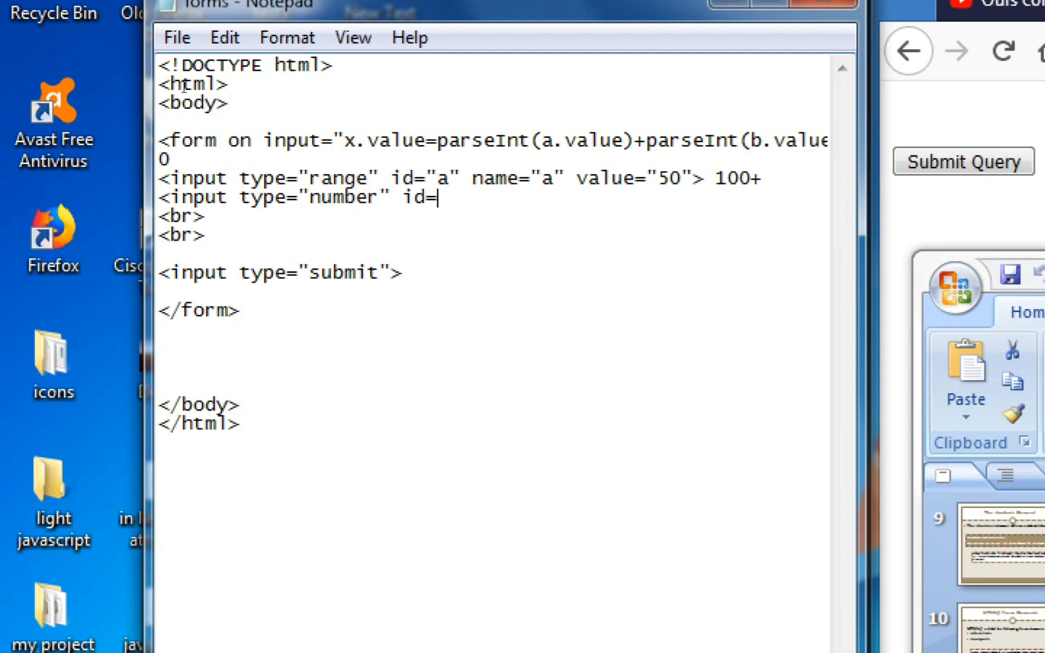
pyautogui.write('"b"')
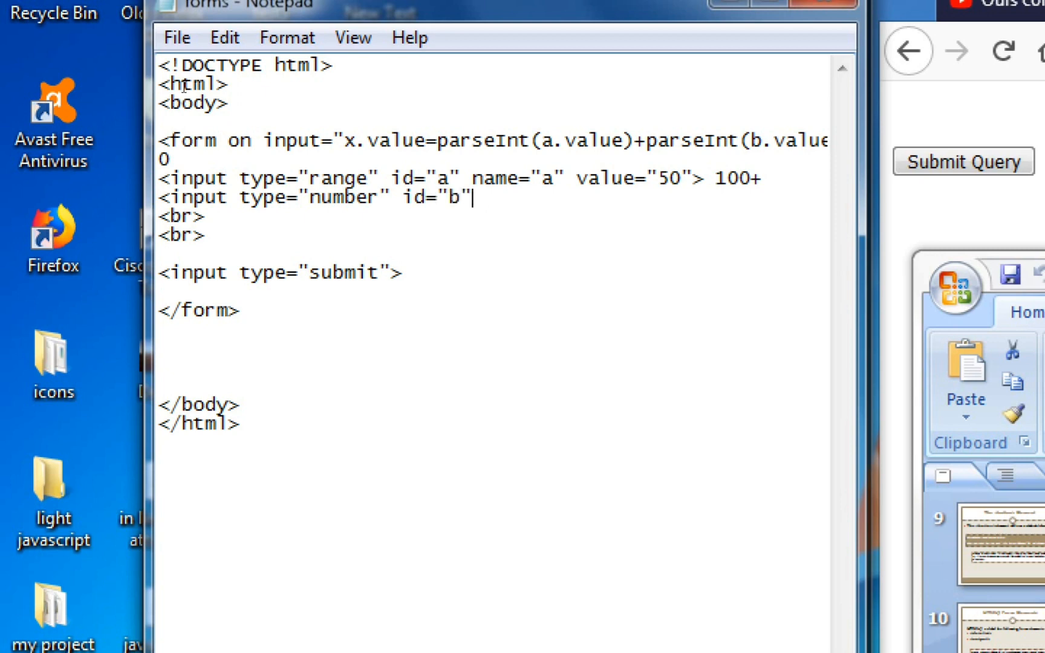
# Give the number input name x and a for="a b" attribute.
pyautogui.write('nam')
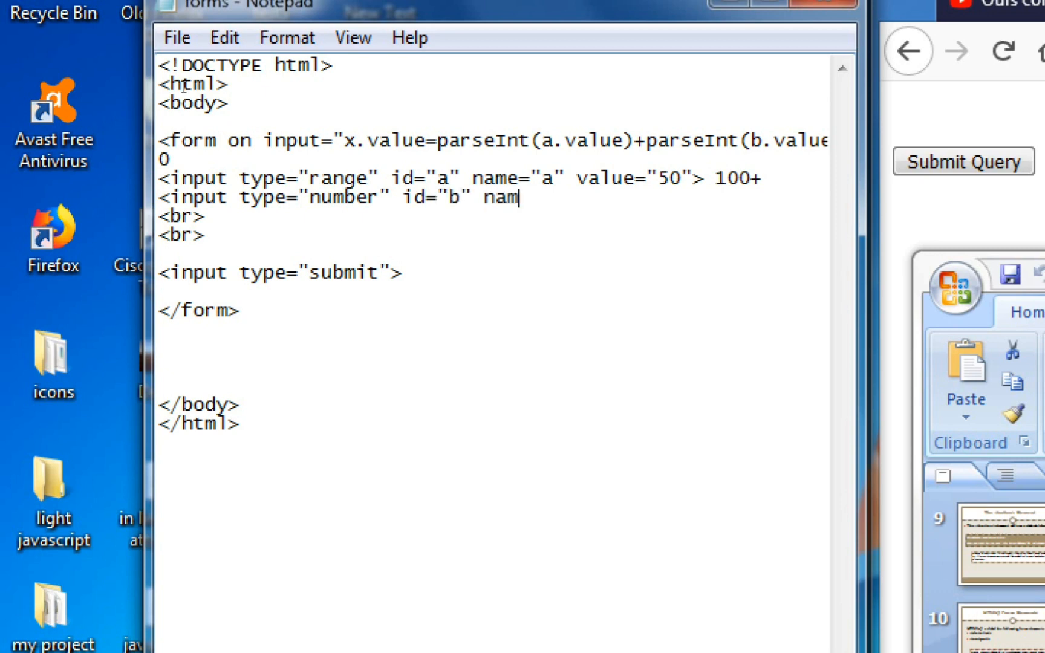
pyautogui.write('e="')
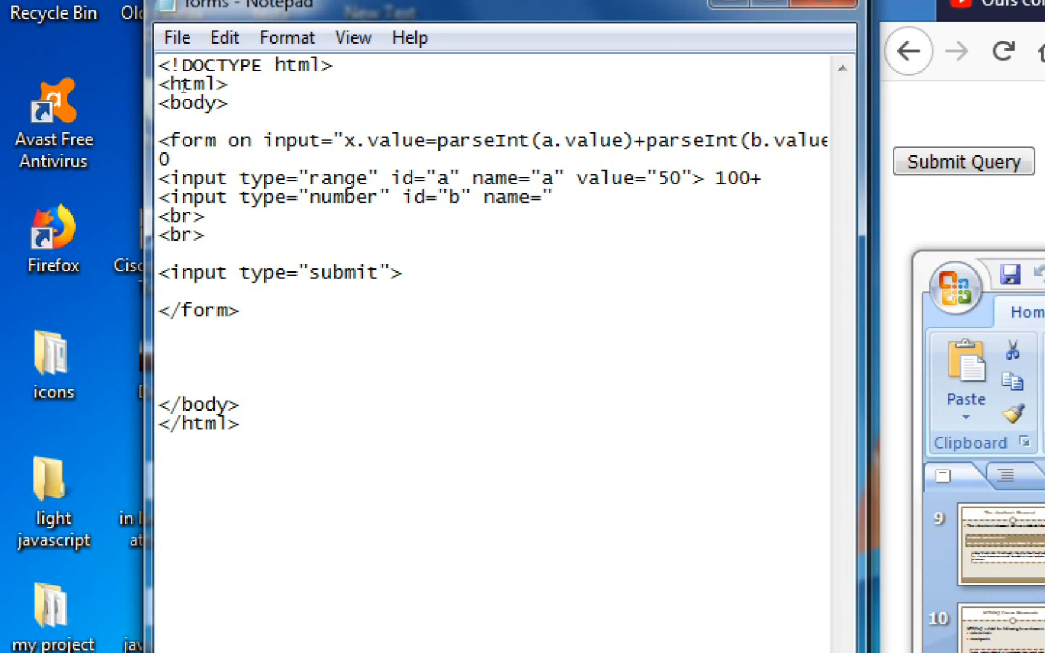
pyautogui.write('x" for')
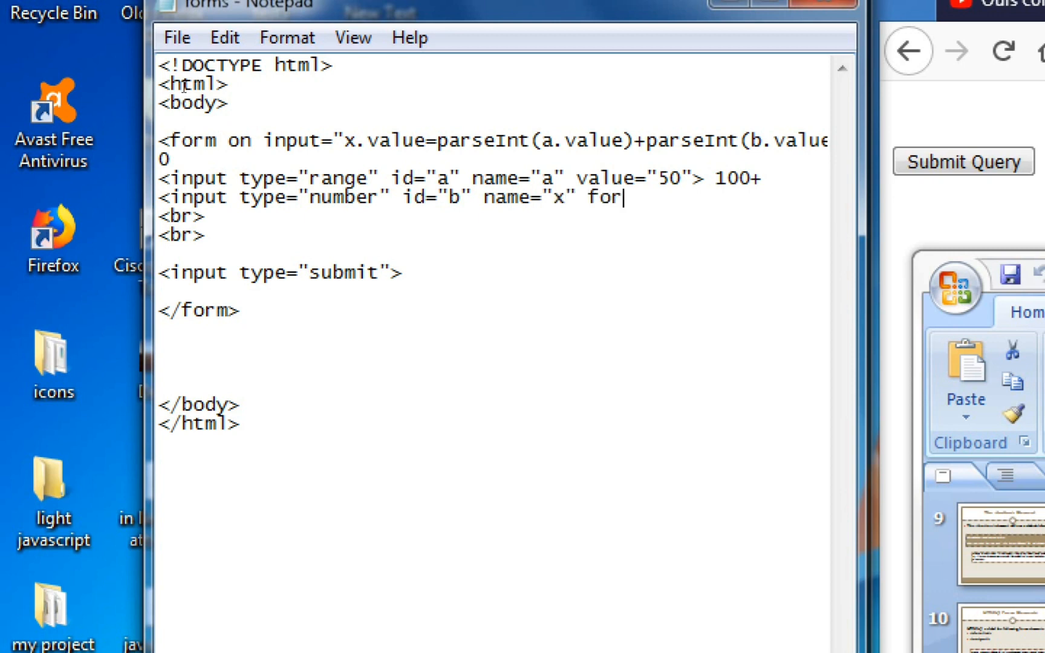
pyautogui.write('=')
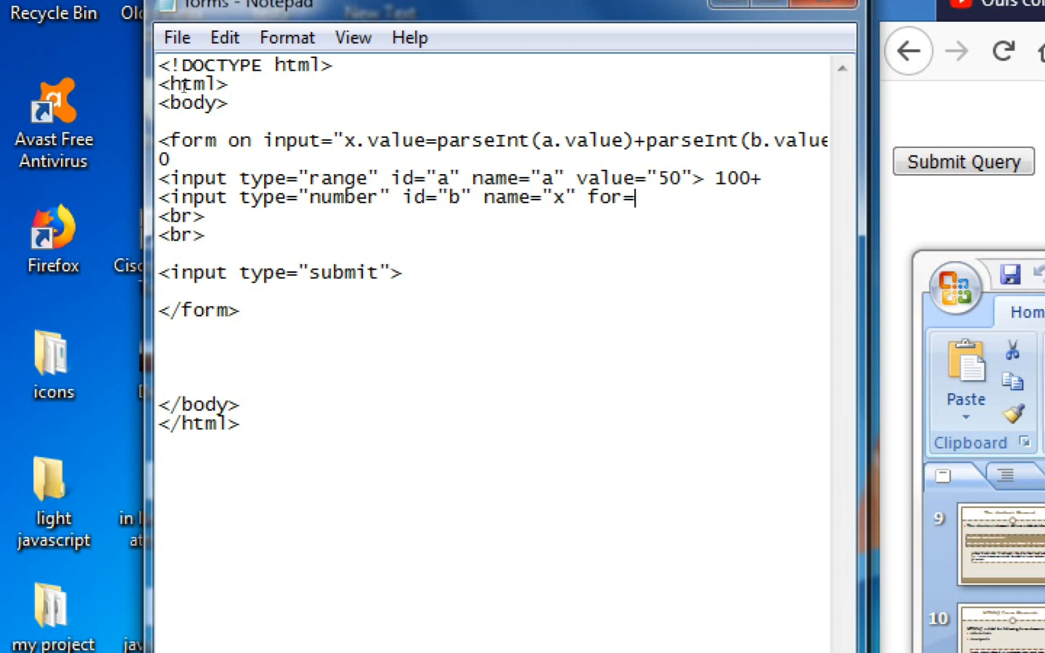
pyautogui.write('"a b')
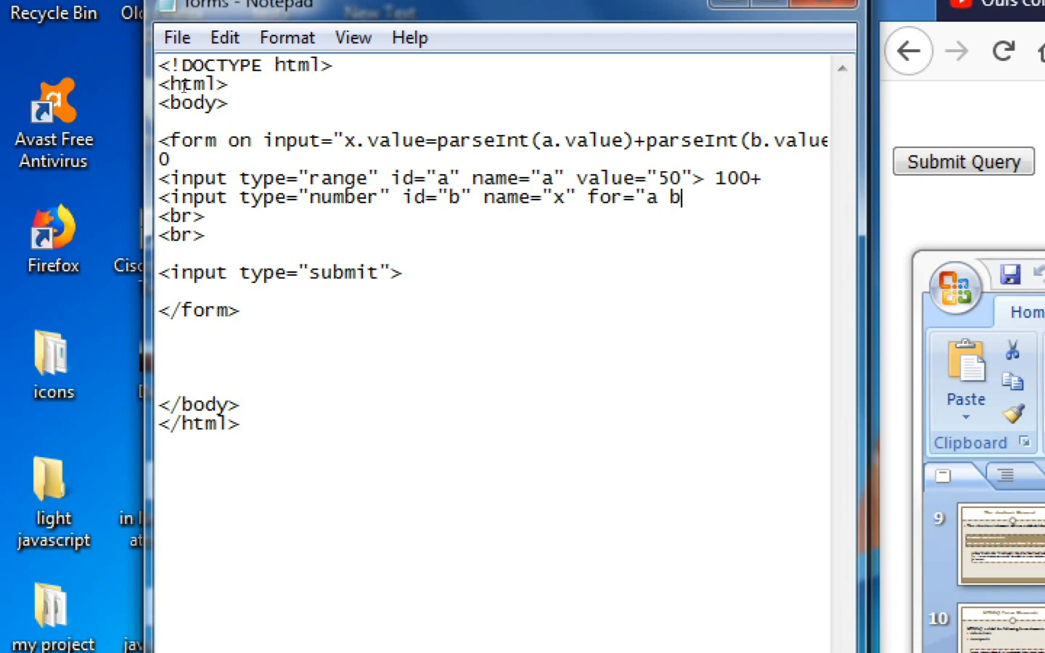
pyautogui.write('">')
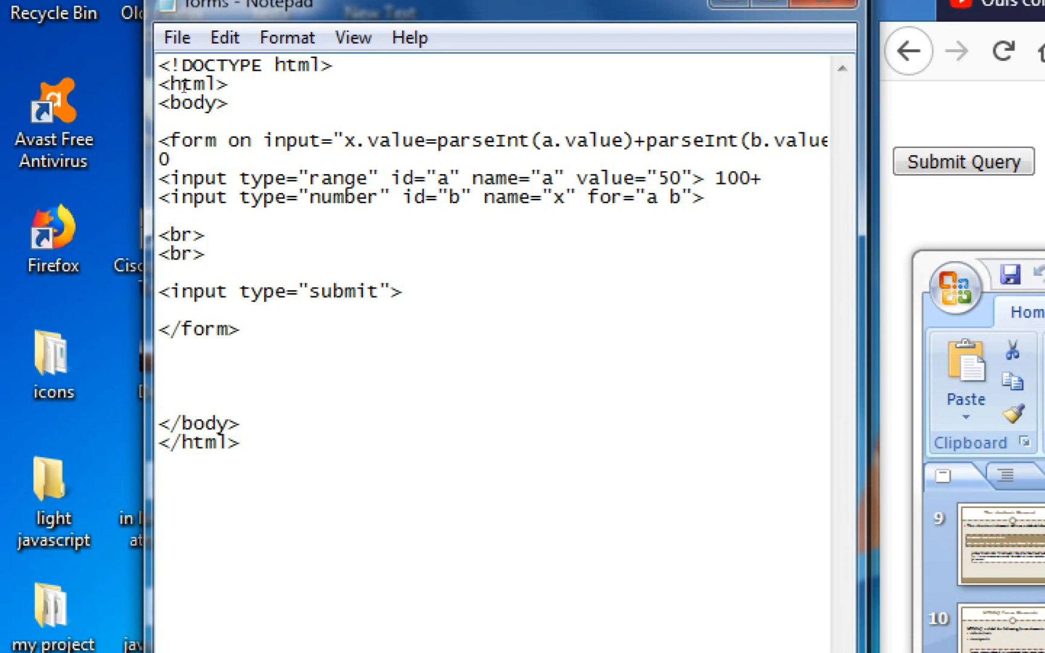
# Replace the for attribute with value="50" on the number input.
pyautogui.doubleClick(606, 197)
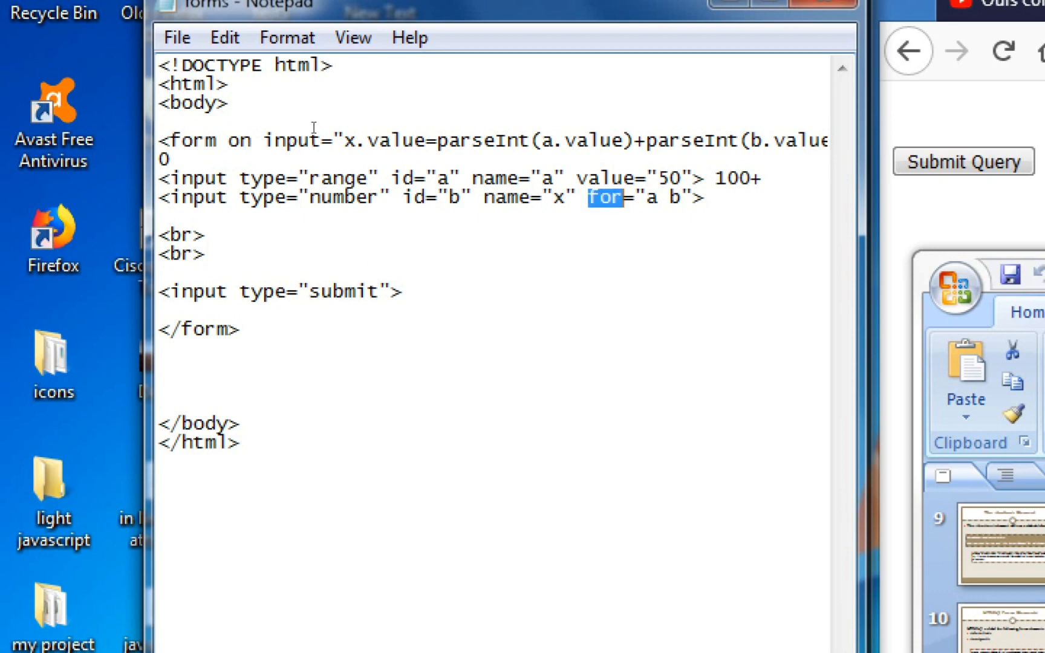
pyautogui.write('v')
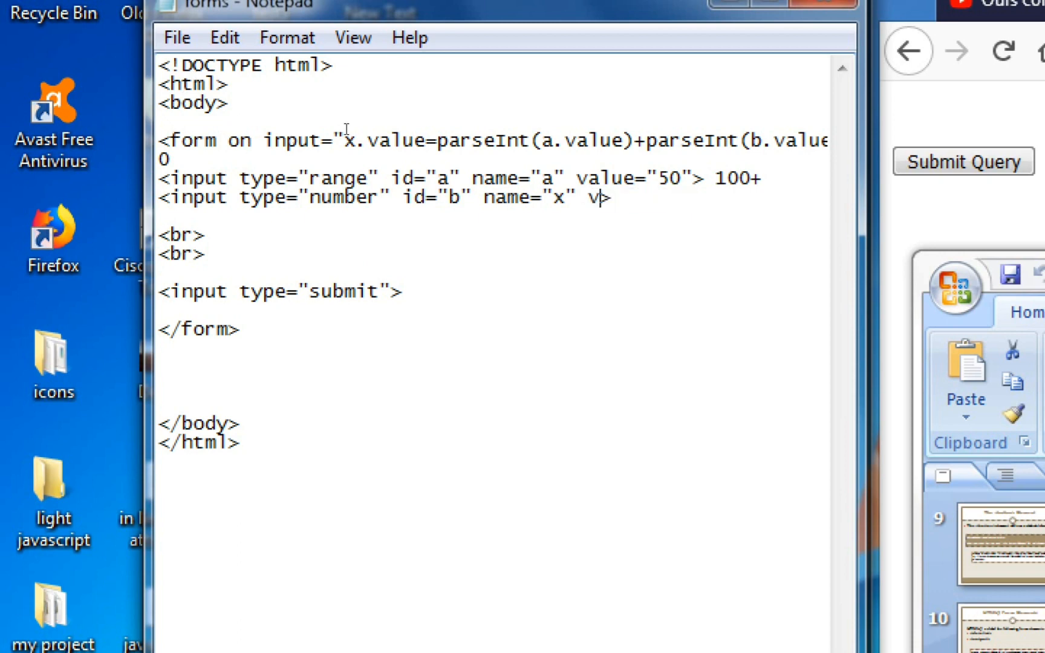
pyautogui.write('alur')
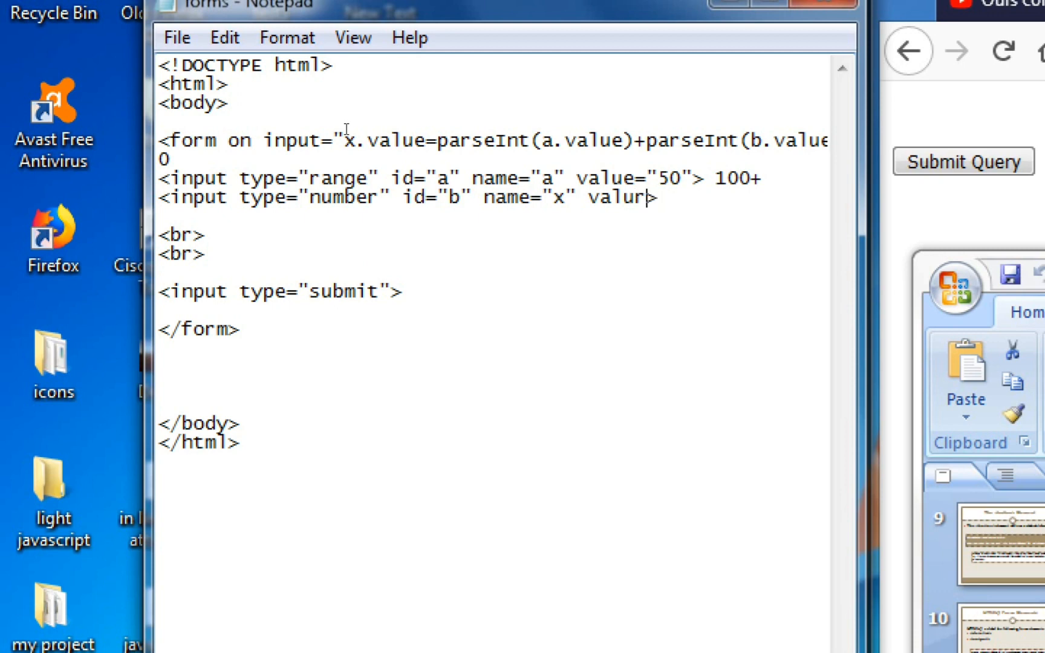
pyautogui.write('value="')
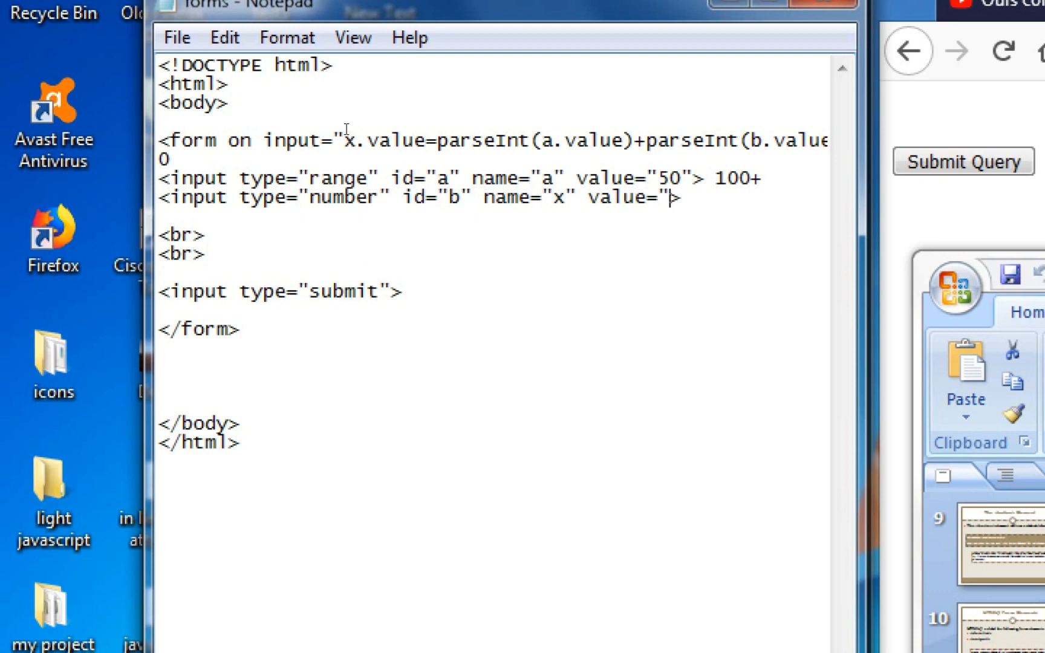
pyautogui.write('50')
pyautogui.click(494, 216)
pyautogui.write('=')
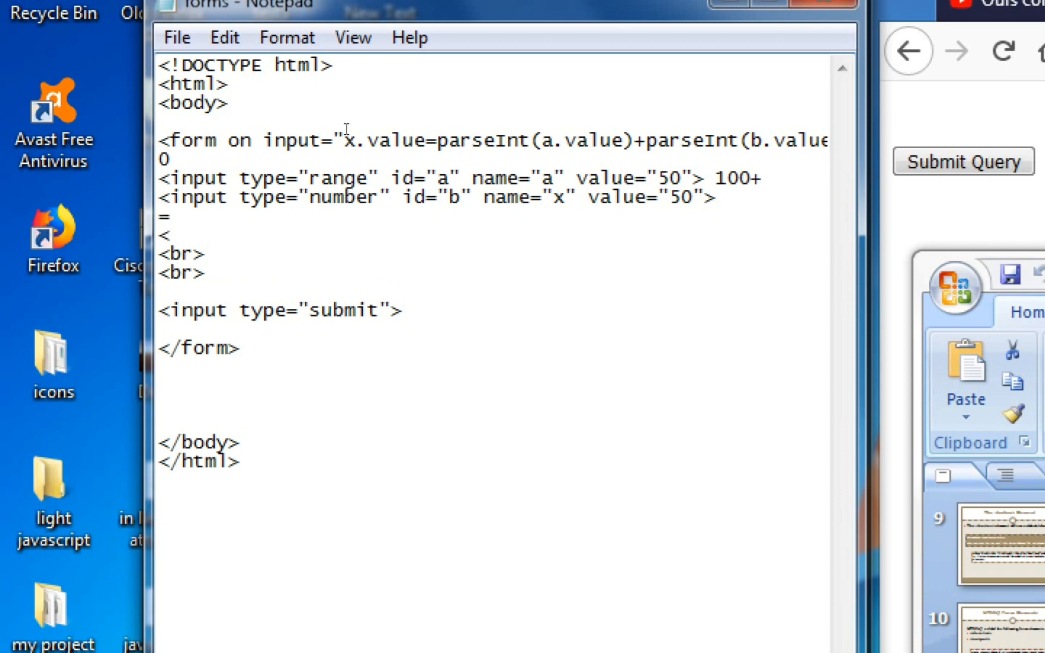
# Write the output element with name x and for="a b".
pyautogui.write('out')
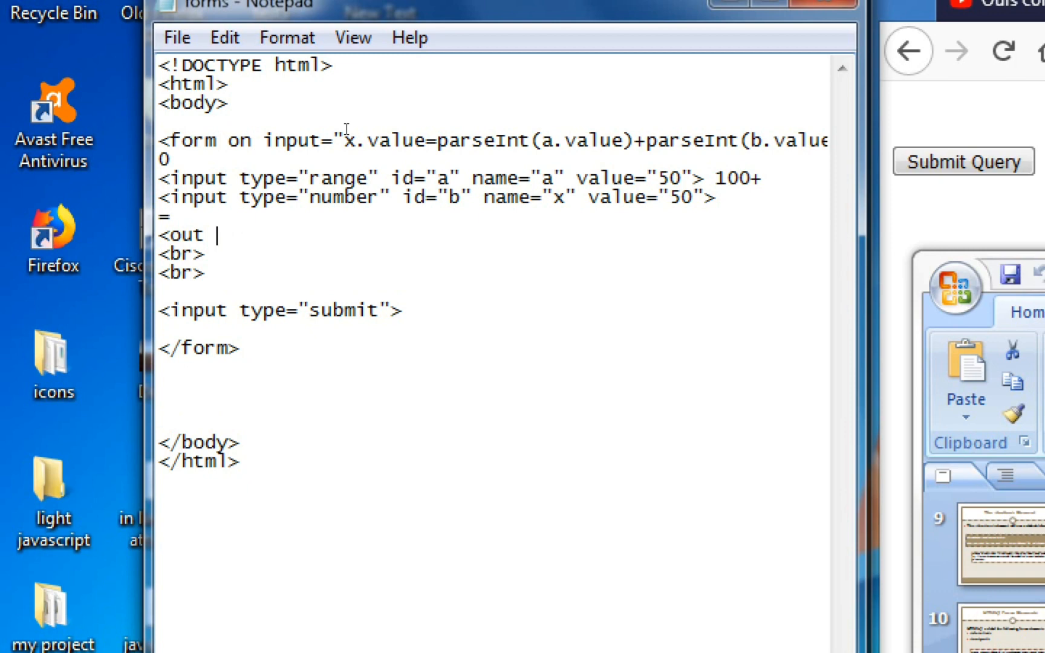
pyautogui.write('put')
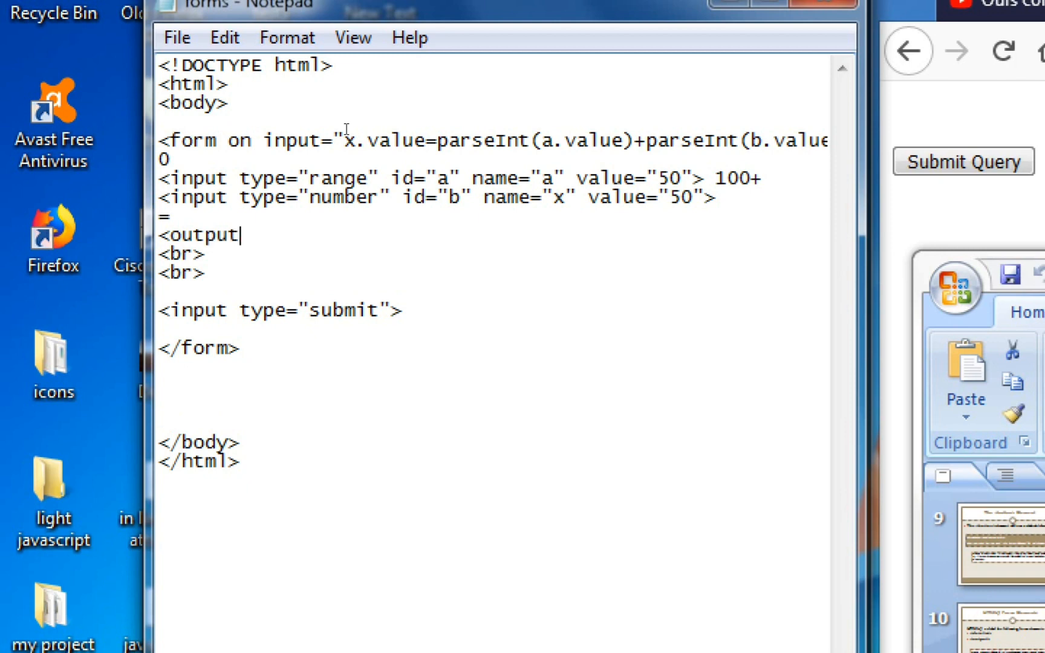
pyautogui.write('ne')
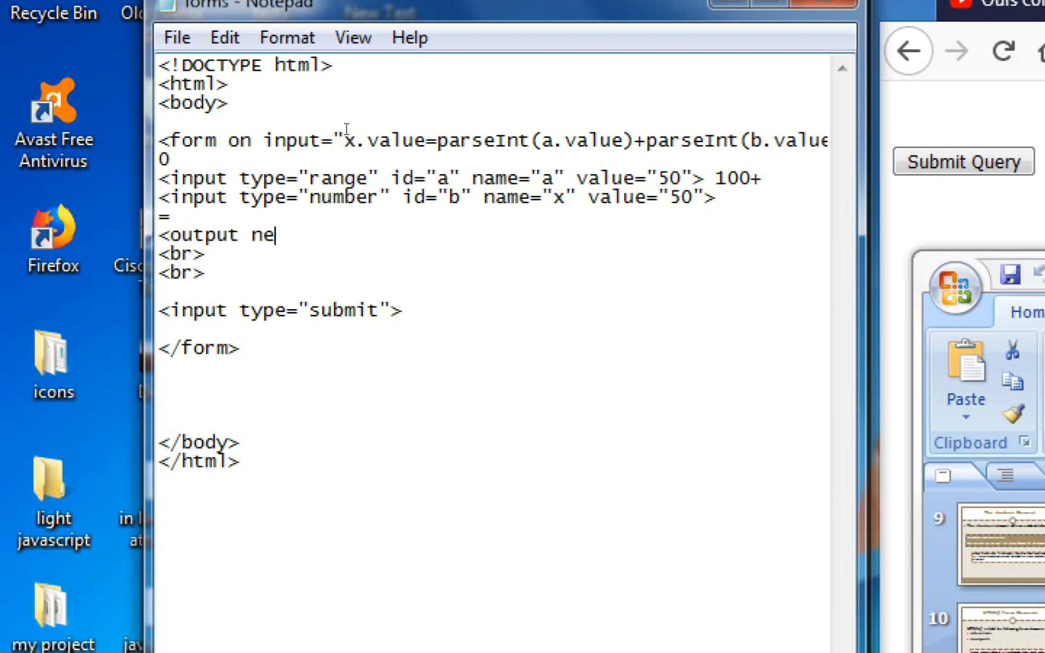
pyautogui.write('ame=')
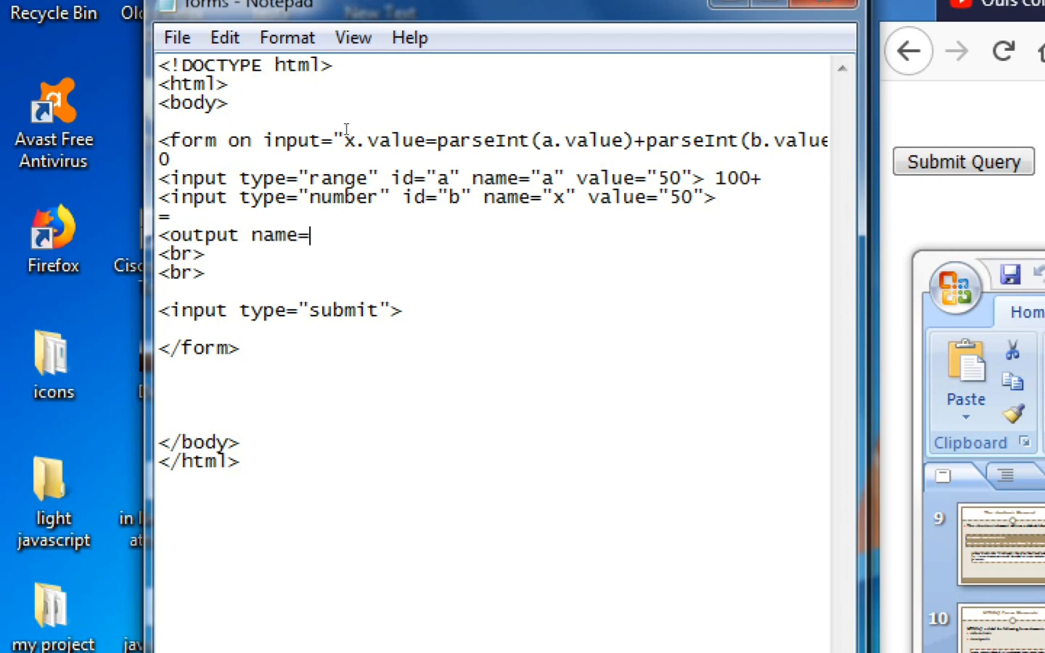
pyautogui.write('"')
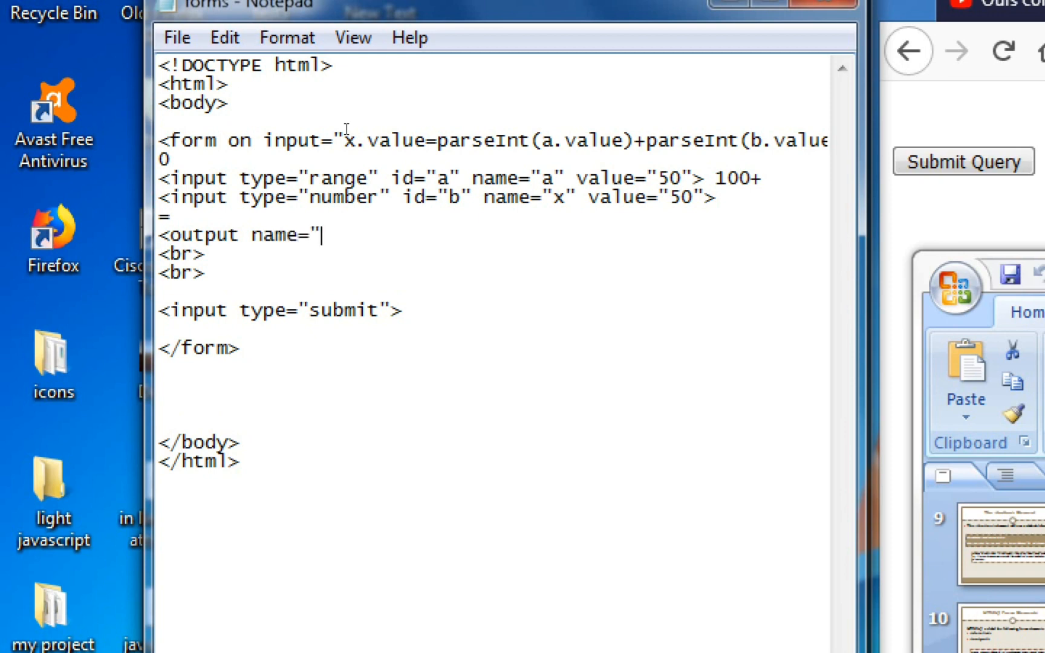
pyautogui.write('x" f')
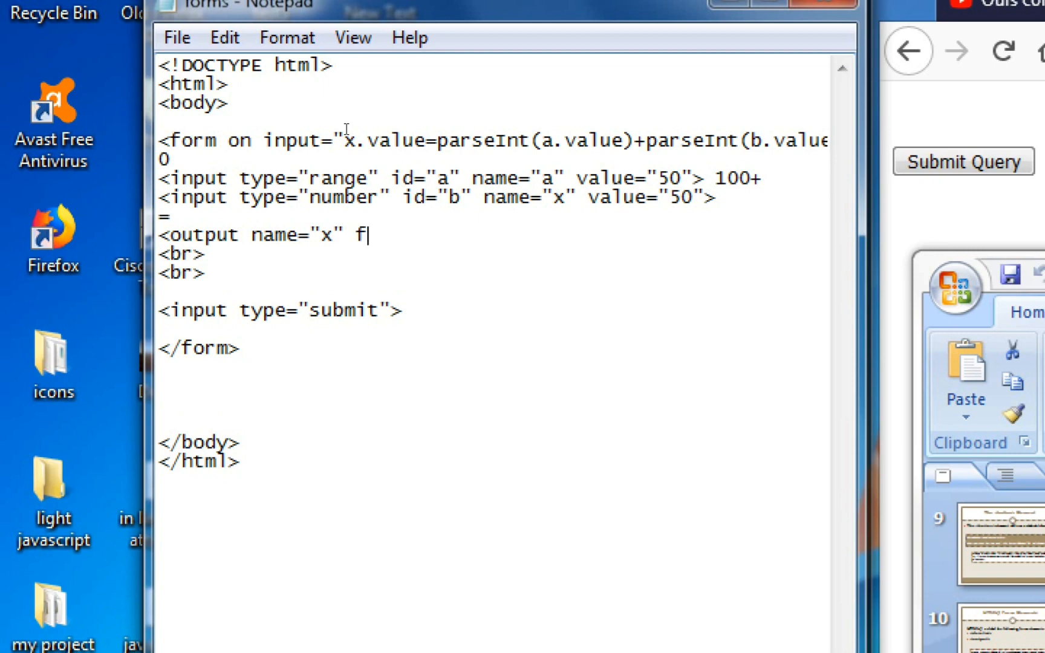
pyautogui.write('or=')
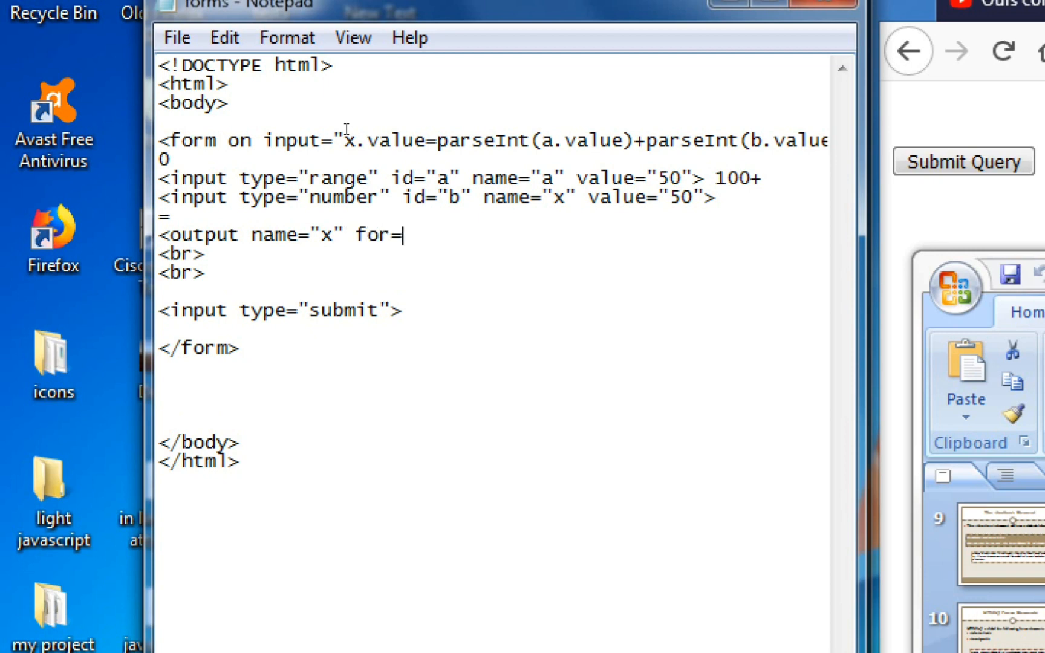
pyautogui.write('"a b')
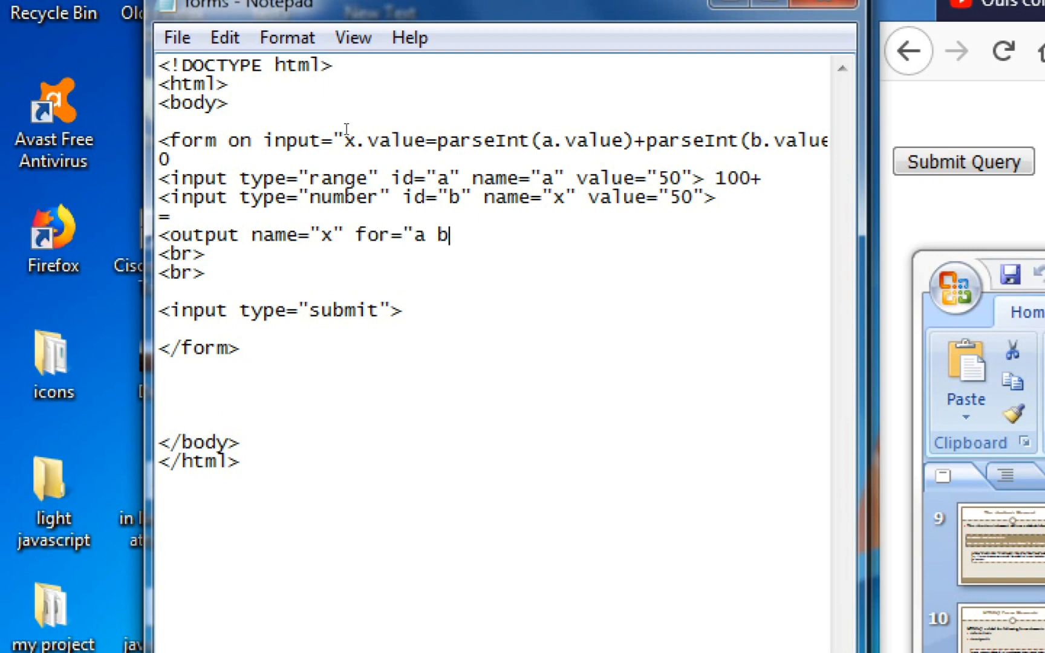
pyautogui.write('">')
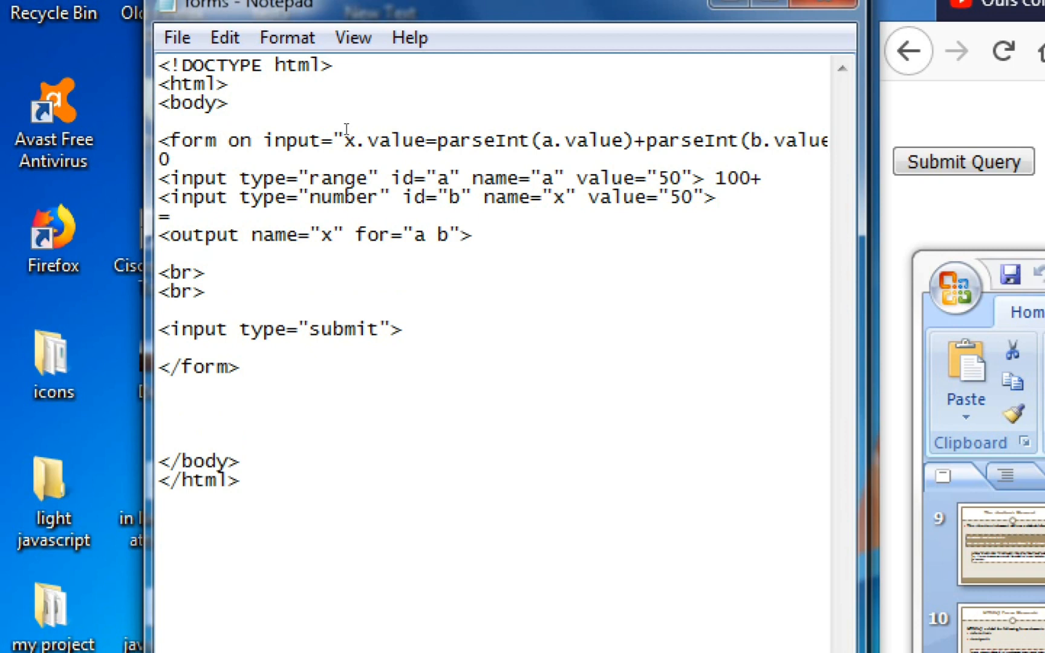
# Close the element with </output>.
pyautogui.write('</out')
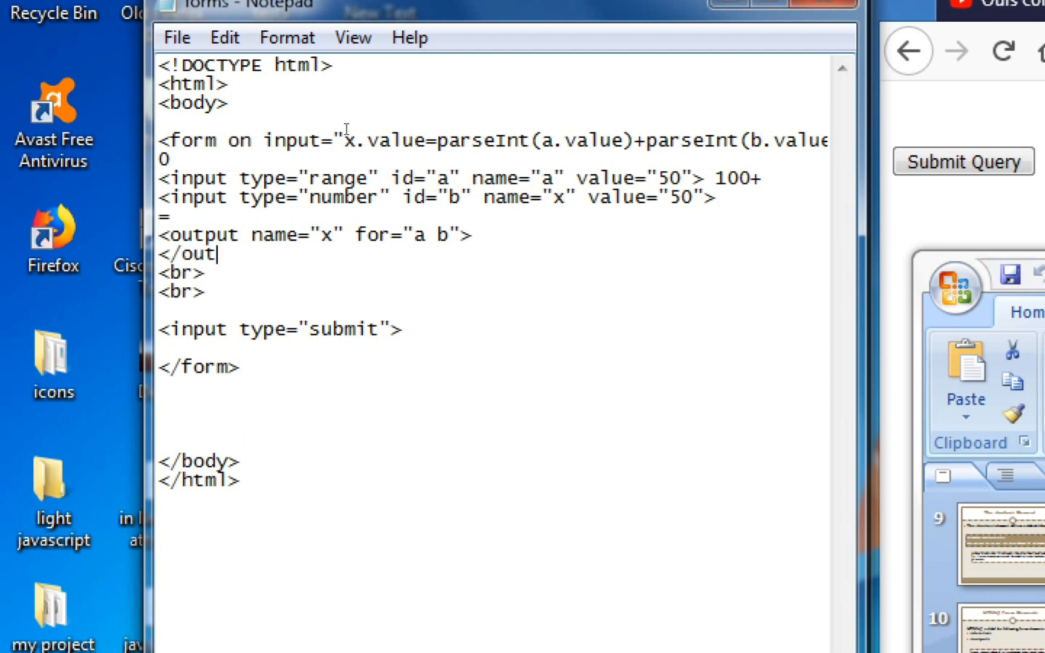
pyautogui.write('put>')
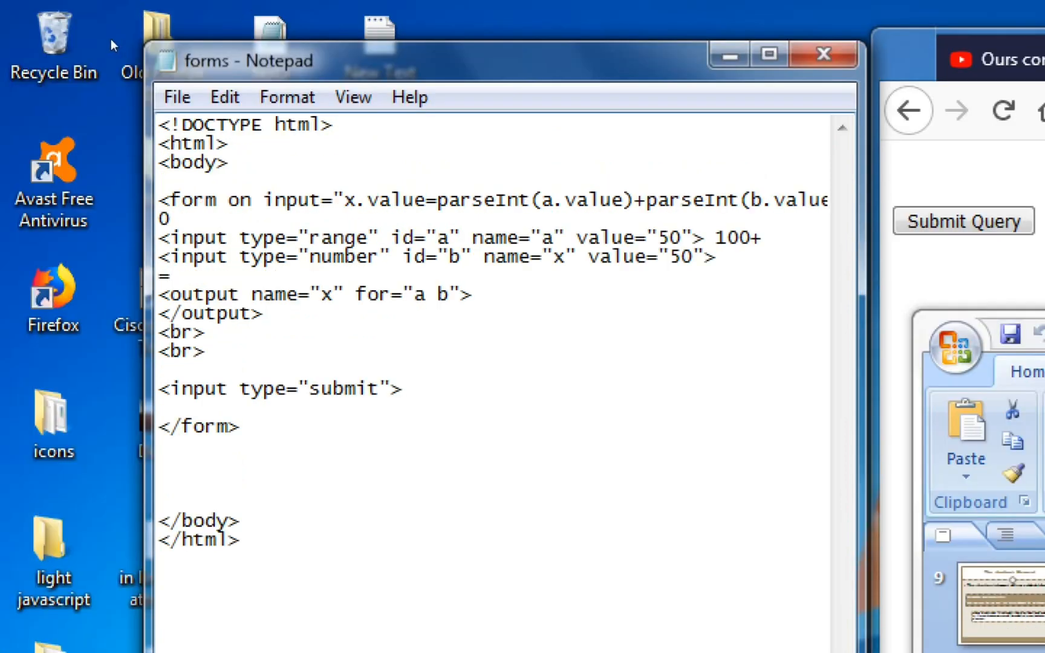
# Bring Firefox forward and drag the range slider back and forth; no sum appears yet.
pyautogui.click(176, 96)
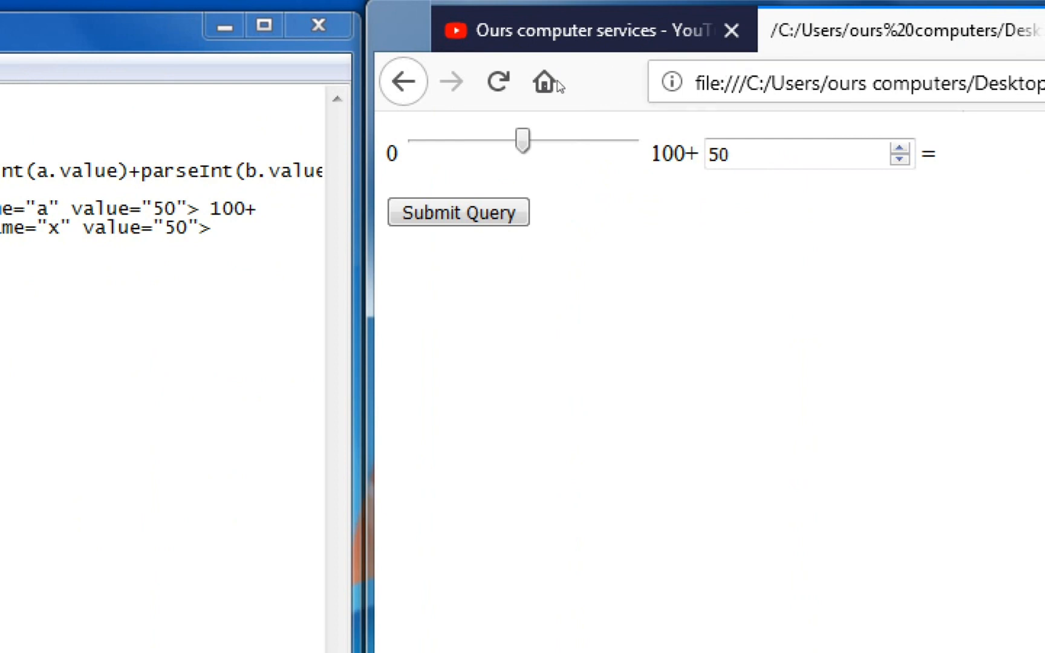
pyautogui.moveTo(523, 140); pyautogui.dragTo(565, 139)
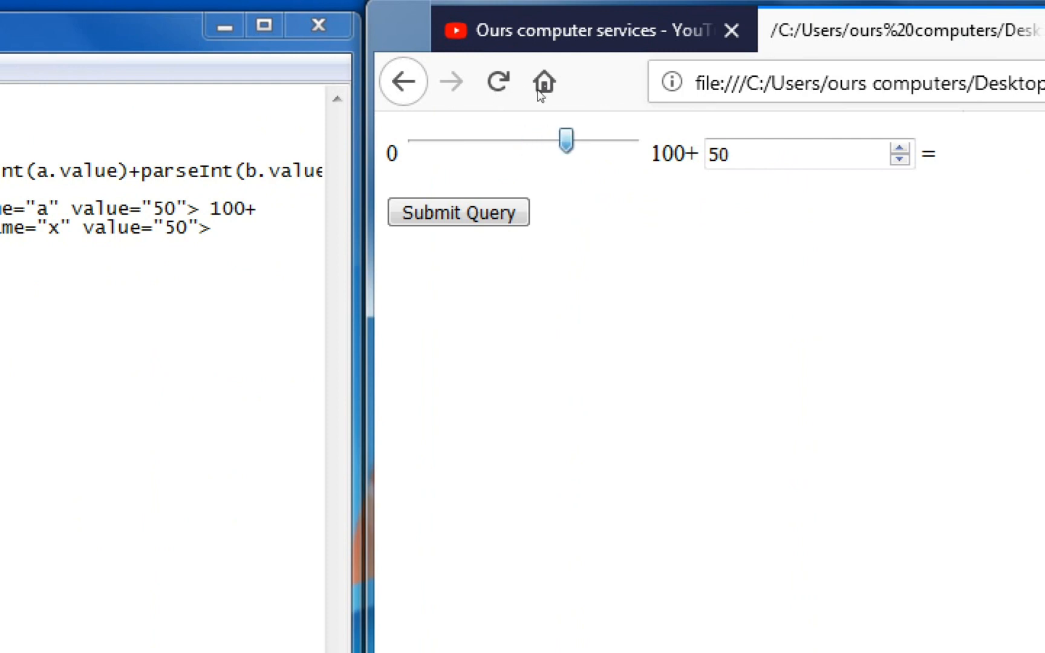
pyautogui.moveTo(564, 140); pyautogui.dragTo(468, 140)
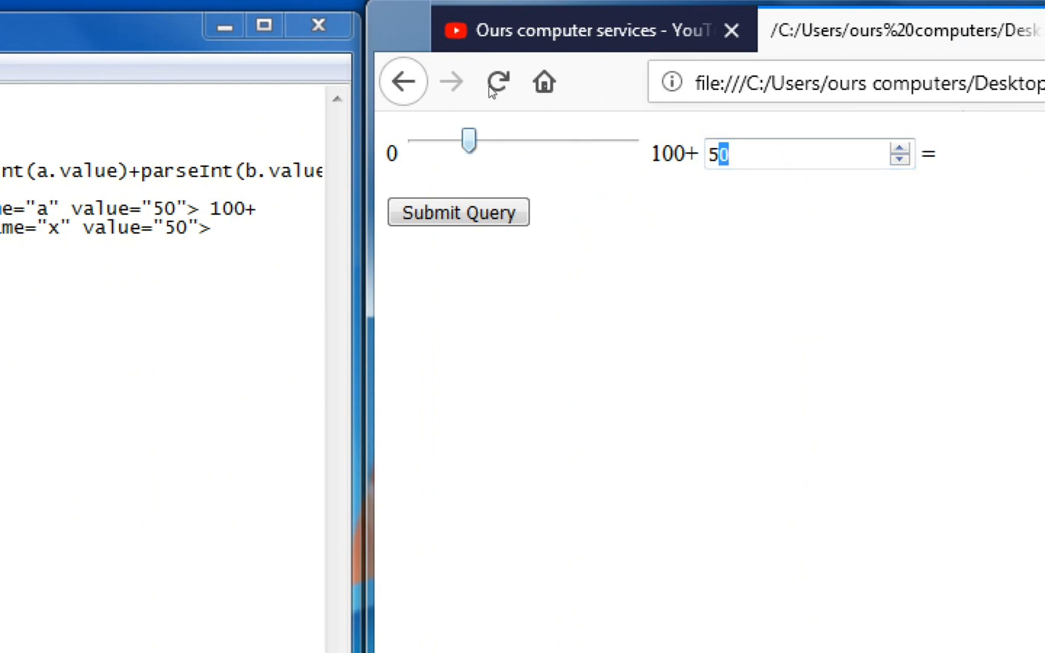
pyautogui.moveTo(469, 140); pyautogui.dragTo(517, 139)
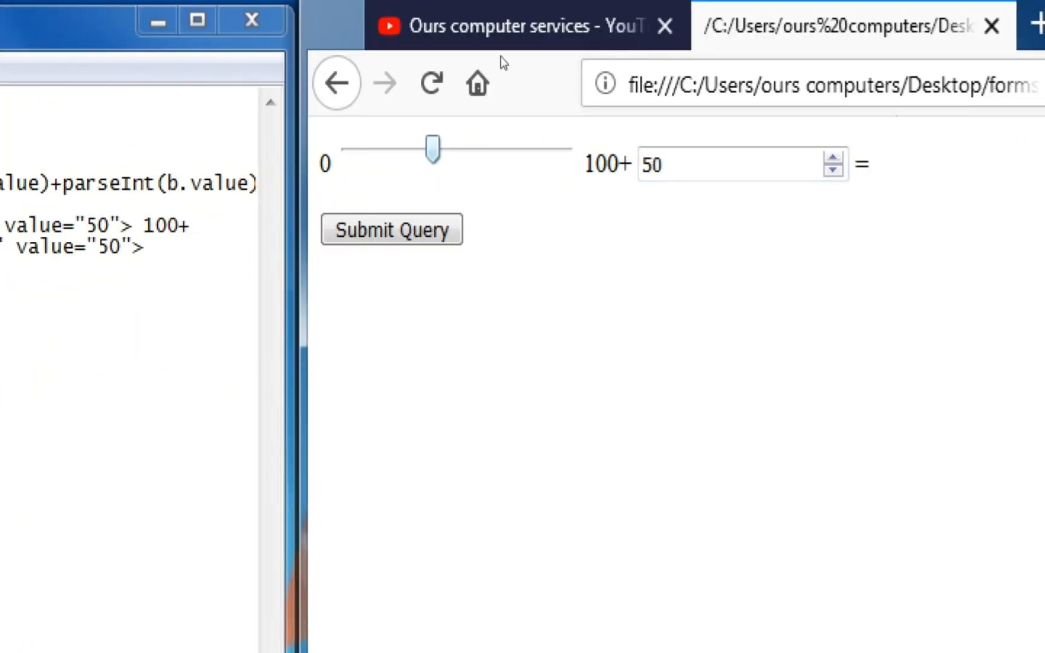
# Move the slider to maximum (total 150) and back, then adjust the number box with its spinner.
pyautogui.moveTo(432, 148); pyautogui.dragTo(485, 148)
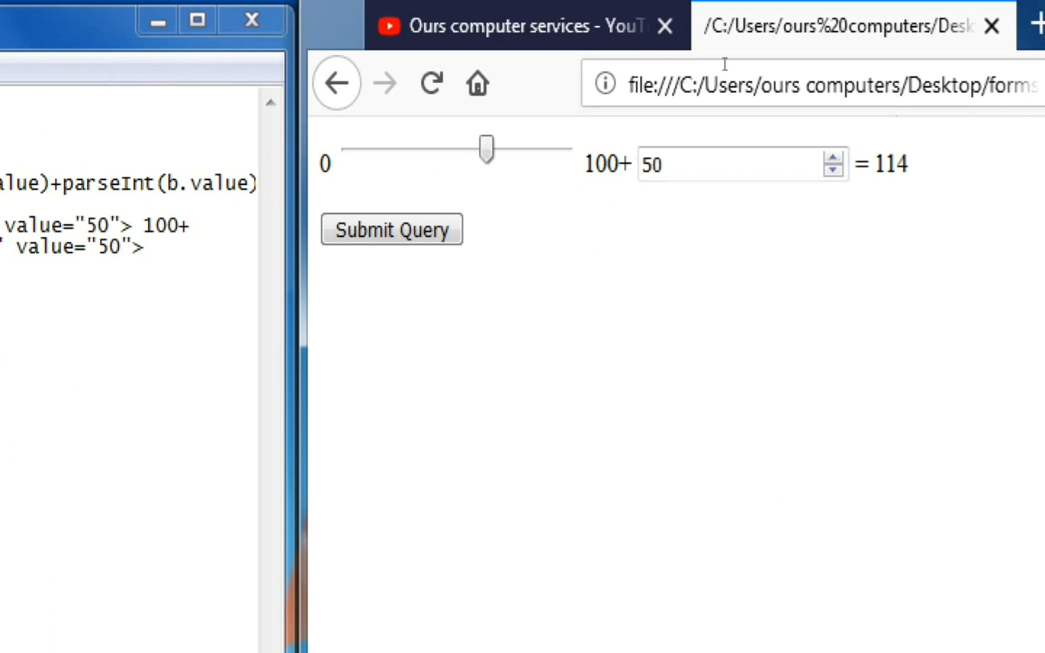
pyautogui.moveTo(486, 148); pyautogui.dragTo(375, 148)
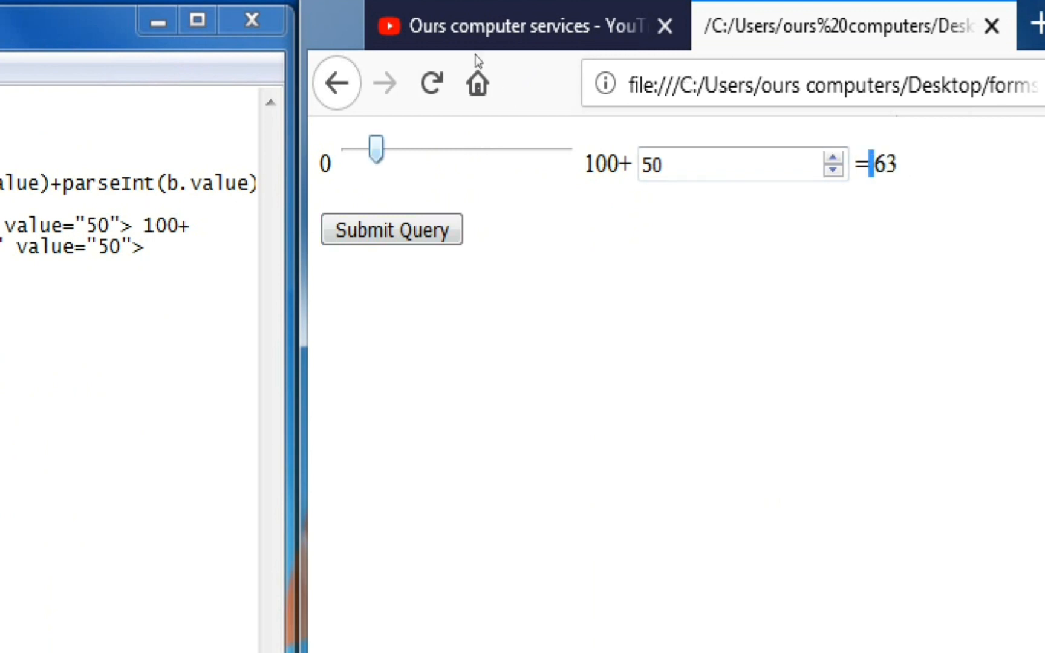
pyautogui.moveTo(377, 148); pyautogui.dragTo(562, 148)
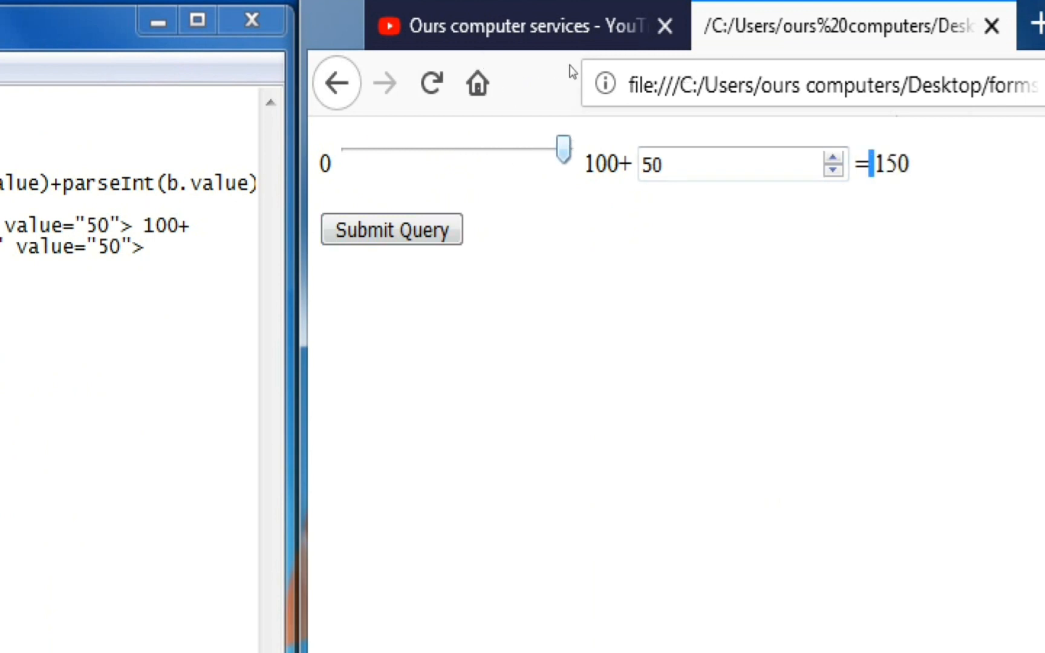
pyautogui.moveTo(563, 148); pyautogui.dragTo(378, 148)
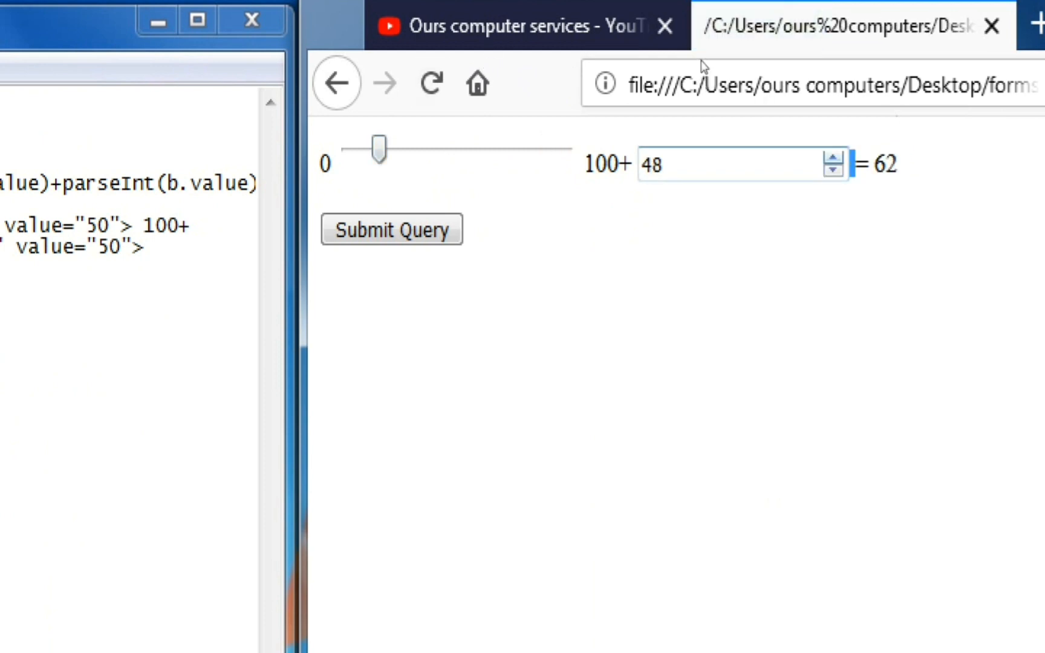
pyautogui.click(832, 172)
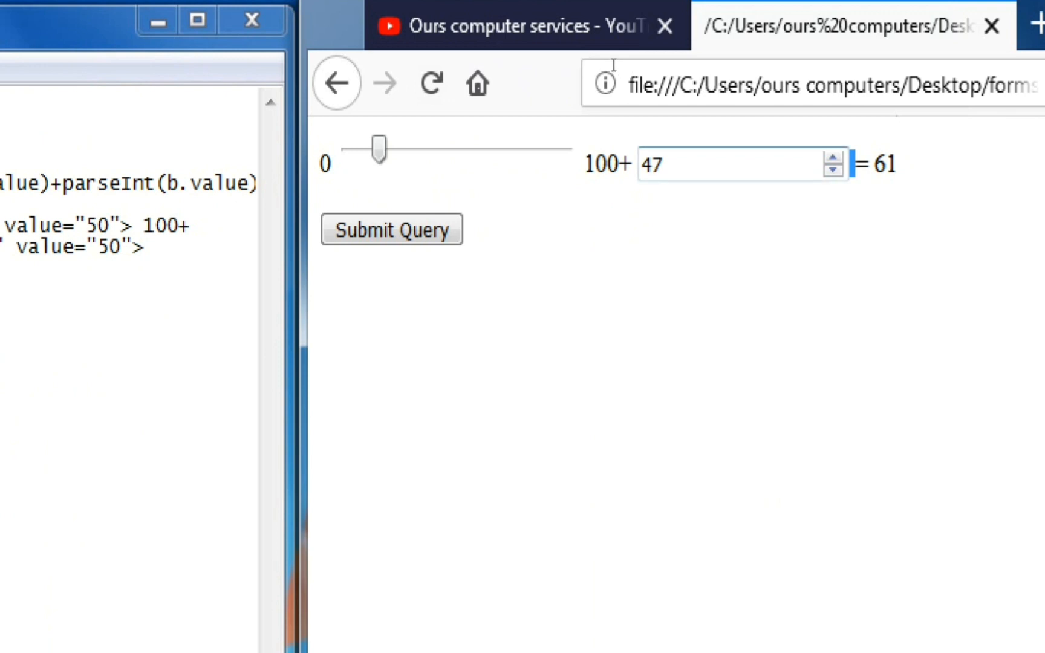
pyautogui.click(832, 172)
pyautogui.write('66')
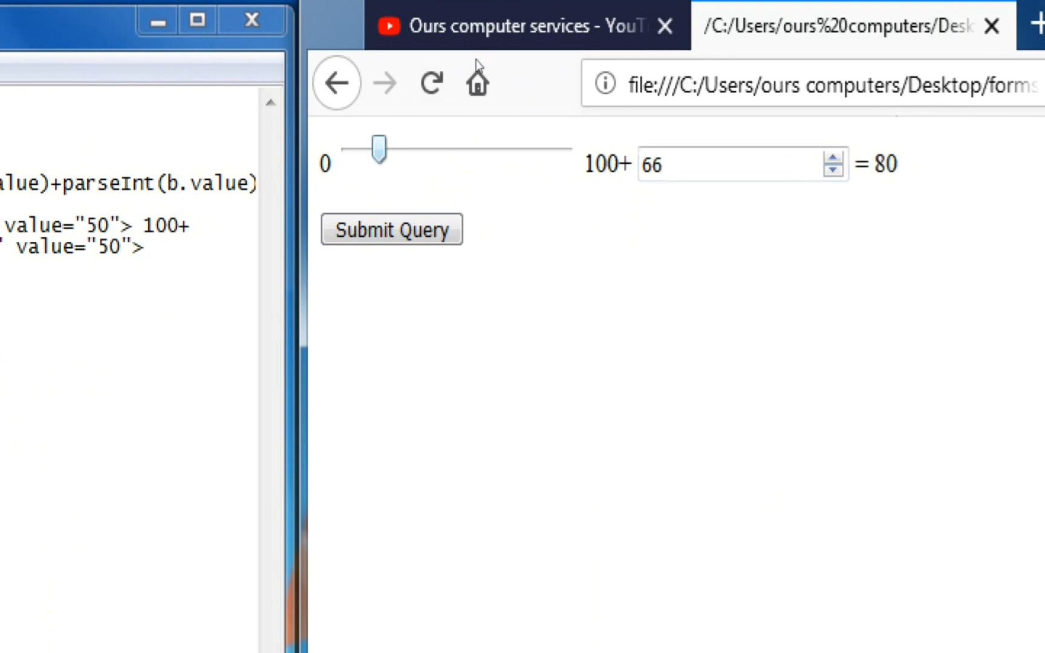
# With the number at 66, slide from 0 (total 66) up to maximum, total 166.
pyautogui.moveTo(378, 149); pyautogui.dragTo(498, 150)
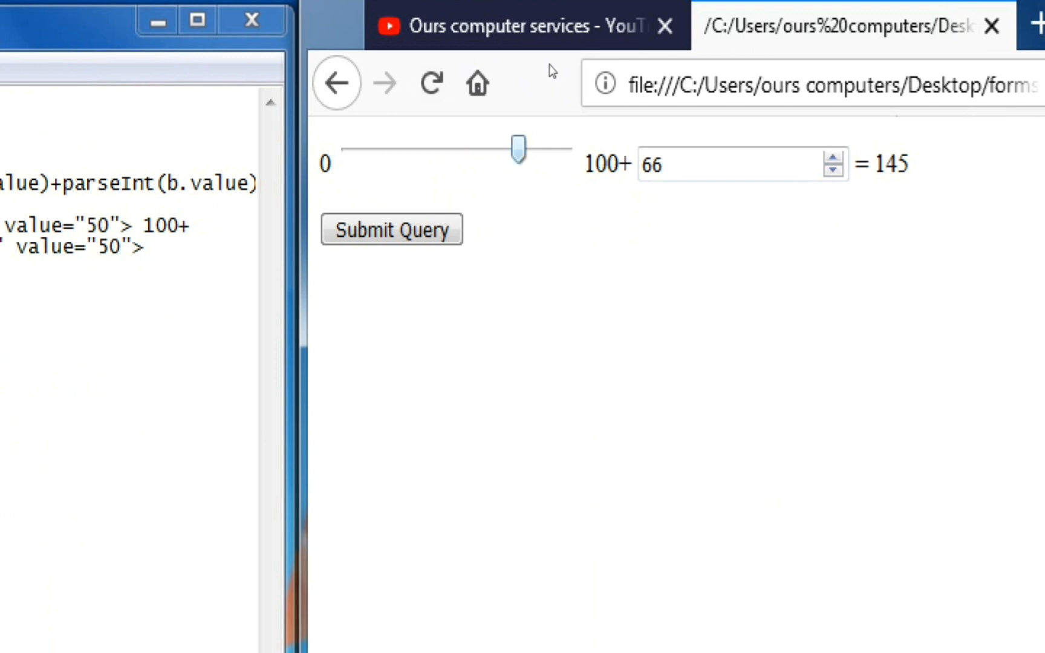
pyautogui.moveTo(518, 148); pyautogui.dragTo(429, 149)
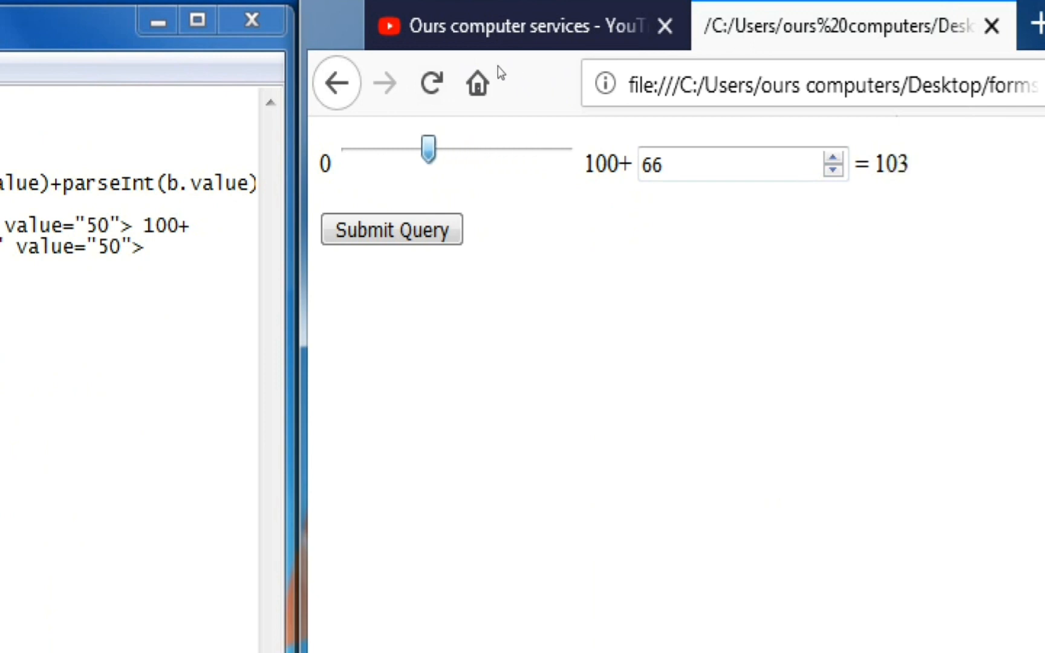
pyautogui.moveTo(426, 148); pyautogui.dragTo(349, 149)
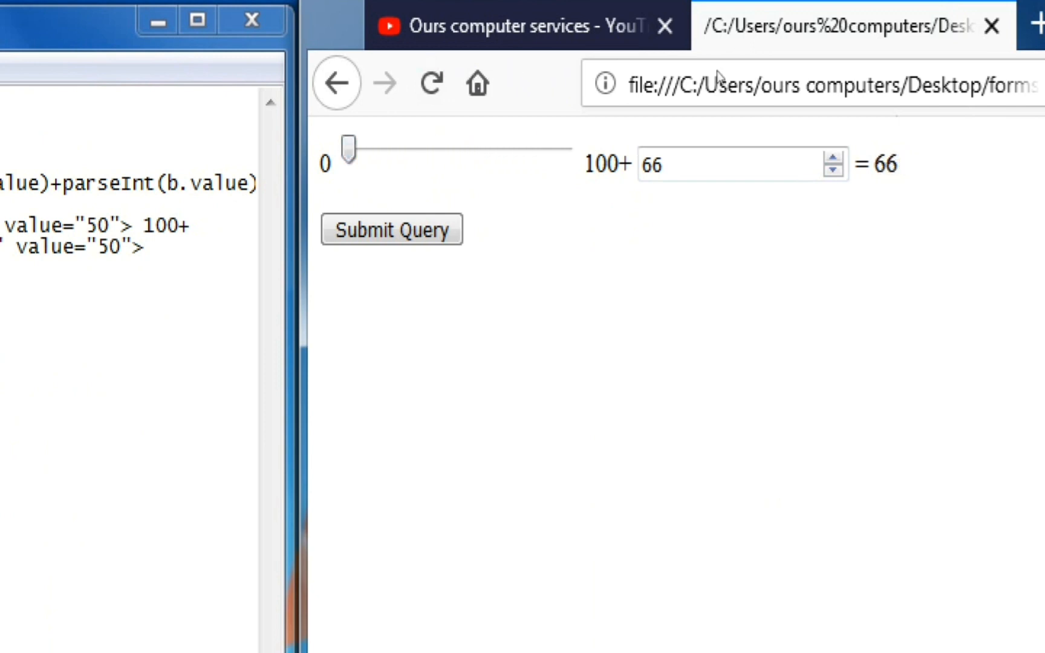
pyautogui.moveTo(349, 148); pyautogui.dragTo(430, 148)
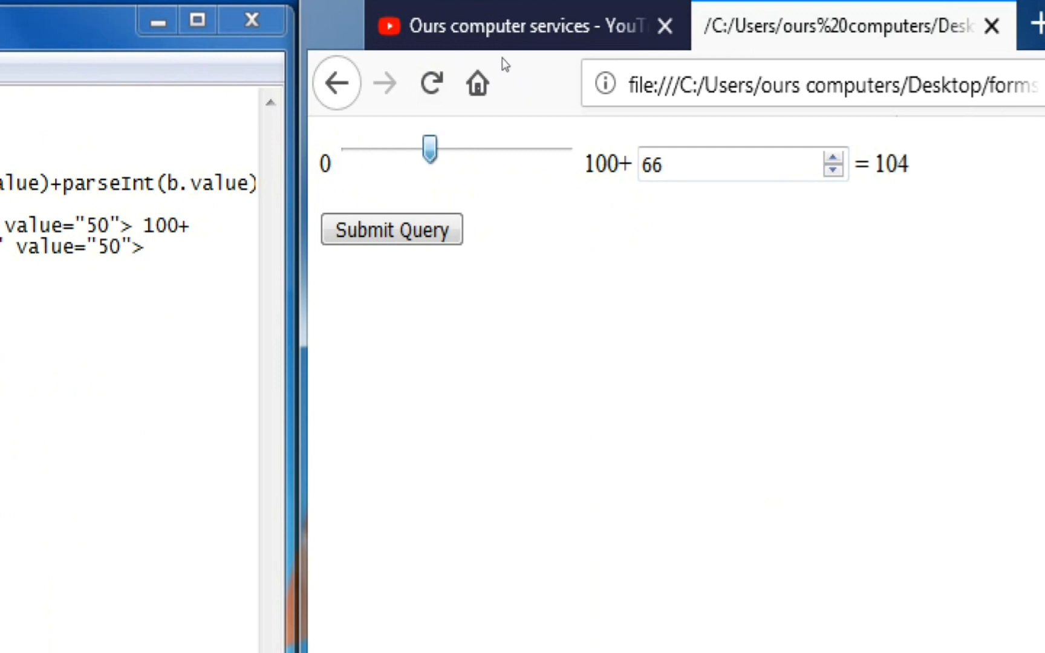
pyautogui.moveTo(431, 150); pyautogui.dragTo(438, 150)
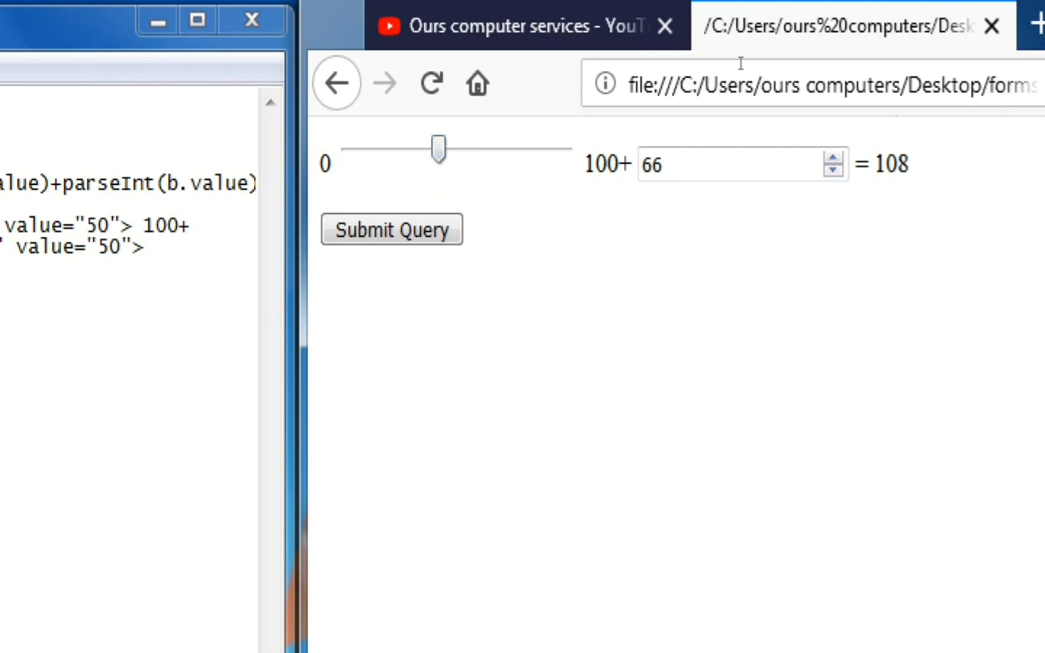
pyautogui.moveTo(438, 148); pyautogui.dragTo(536, 148)
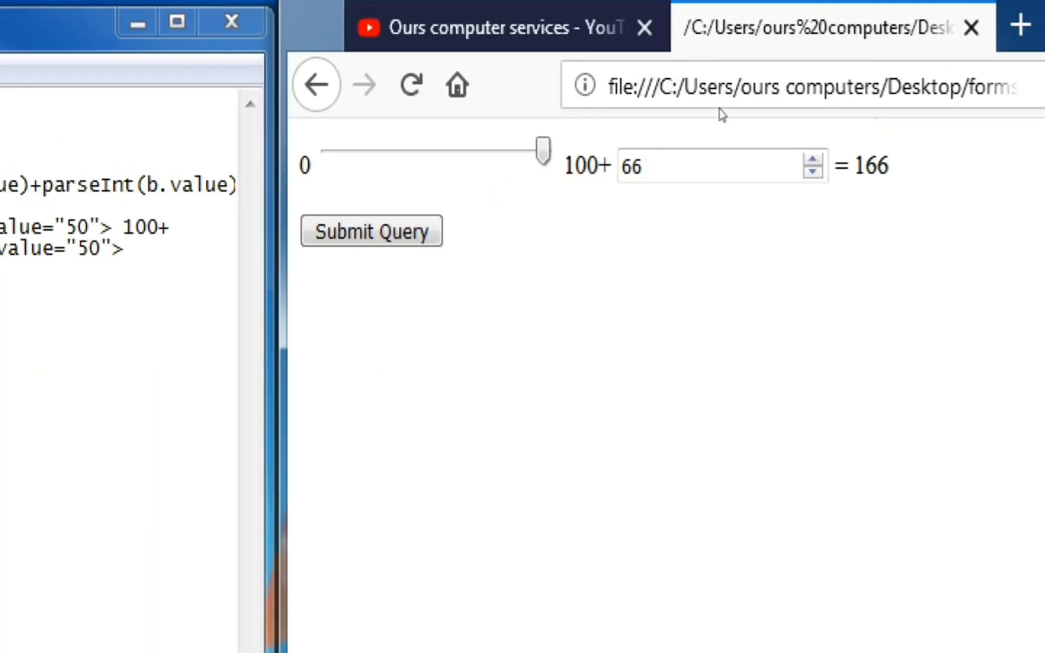
pyautogui.moveTo(505, 72)
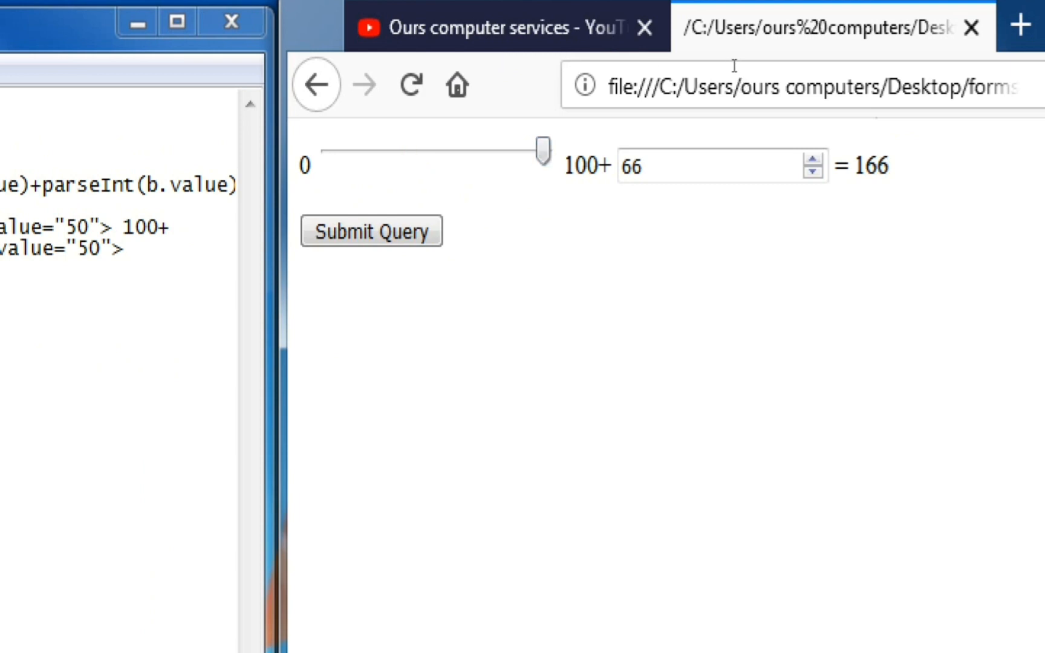
# Drag the slider back down before returning to PowerPoint.
pyautogui.moveTo(543, 151); pyautogui.dragTo(326, 151)
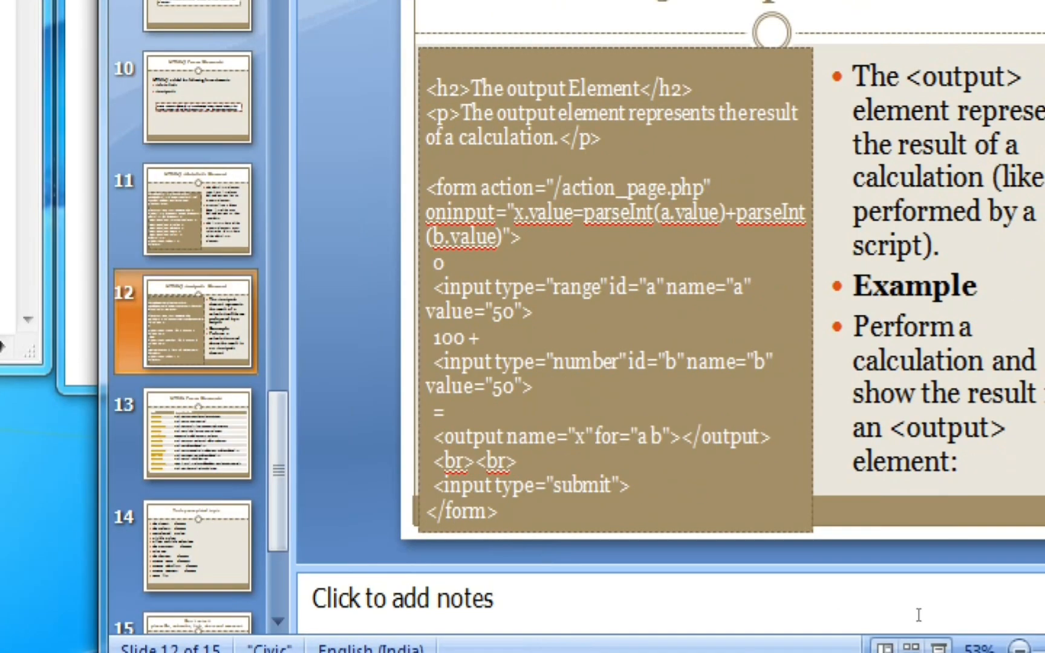
pyautogui.moveTo(547, 570)
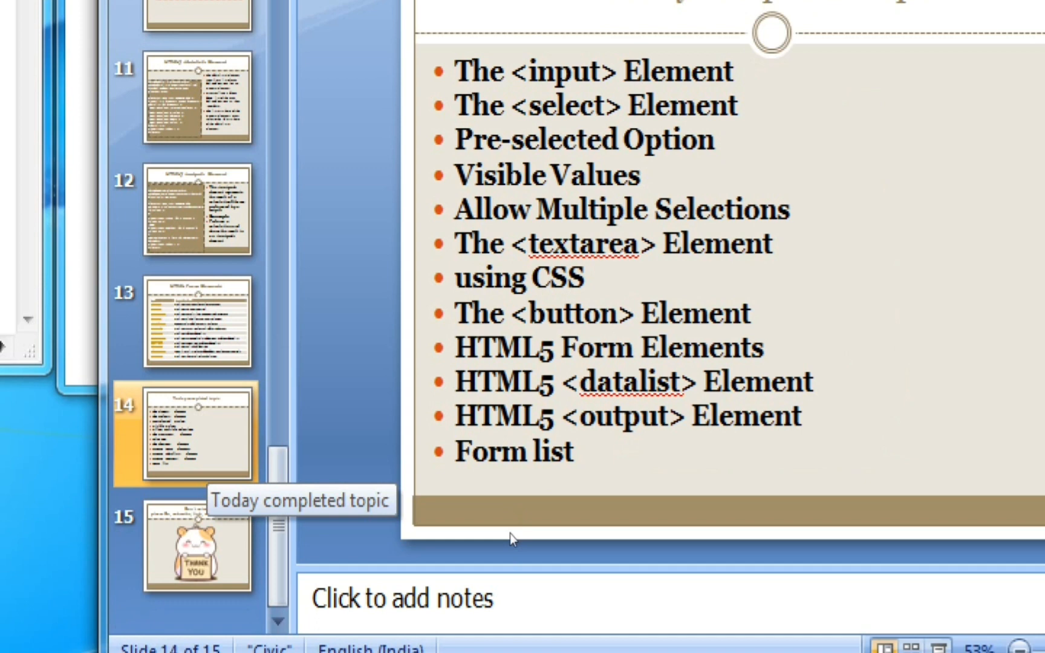
pyautogui.moveTo(464, 530)
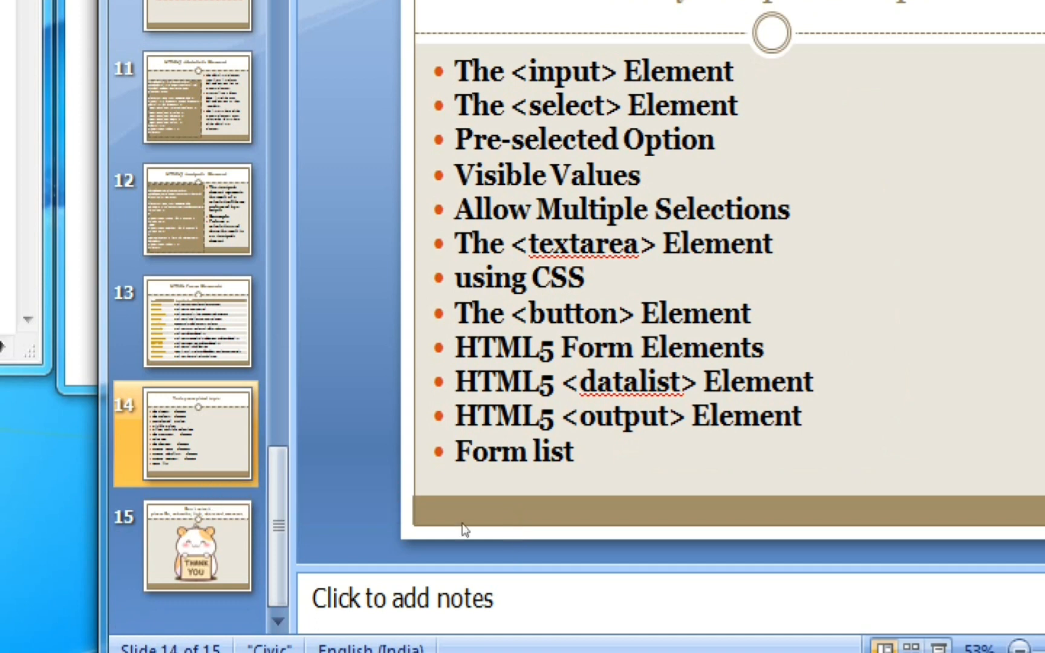